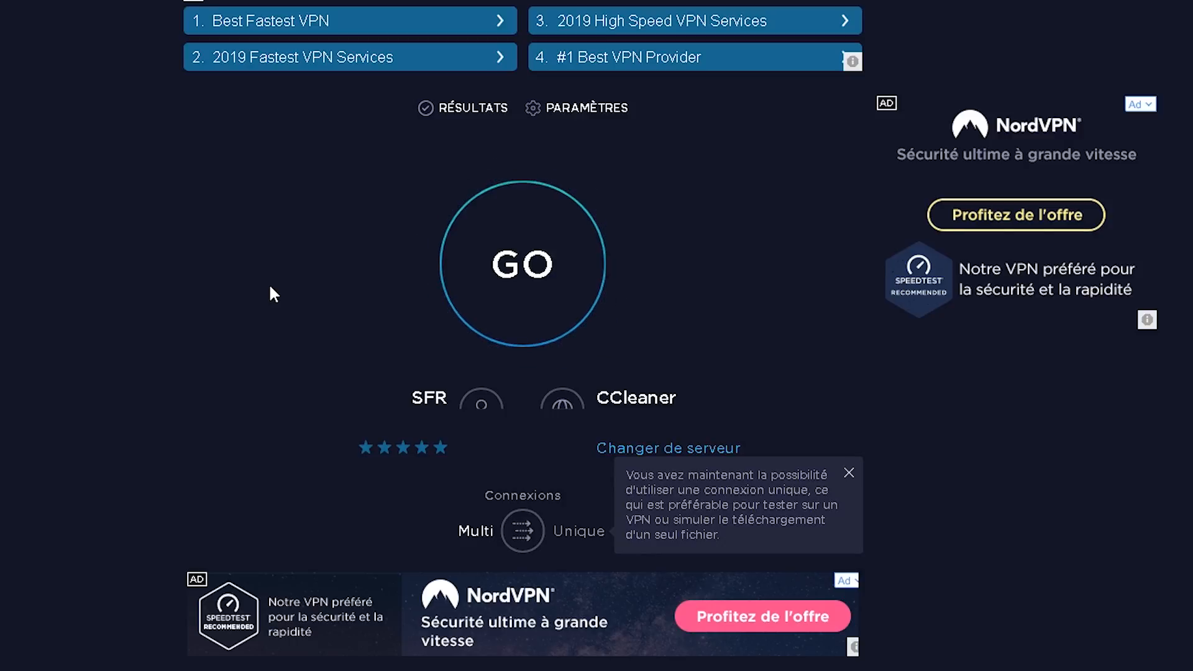
{"action": "mouse_move", "coordinate": [559, 239]}
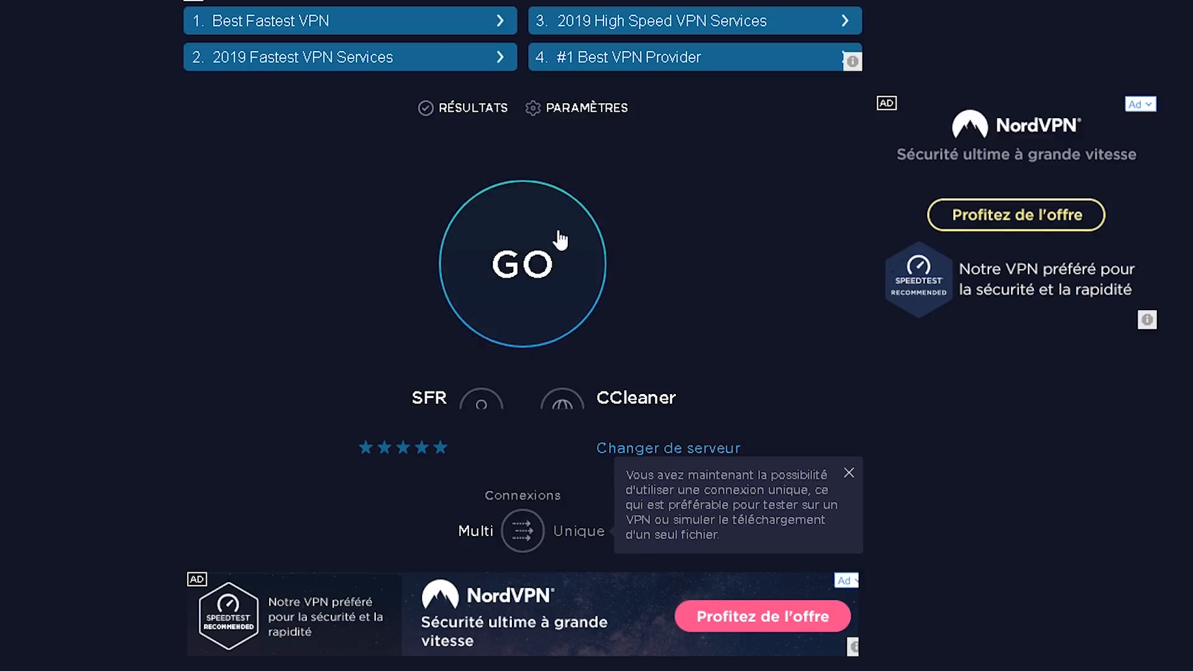
Start the Speedtest.net connection speed test with the GO button.
{"action": "left_click", "coordinate": [522, 263]}
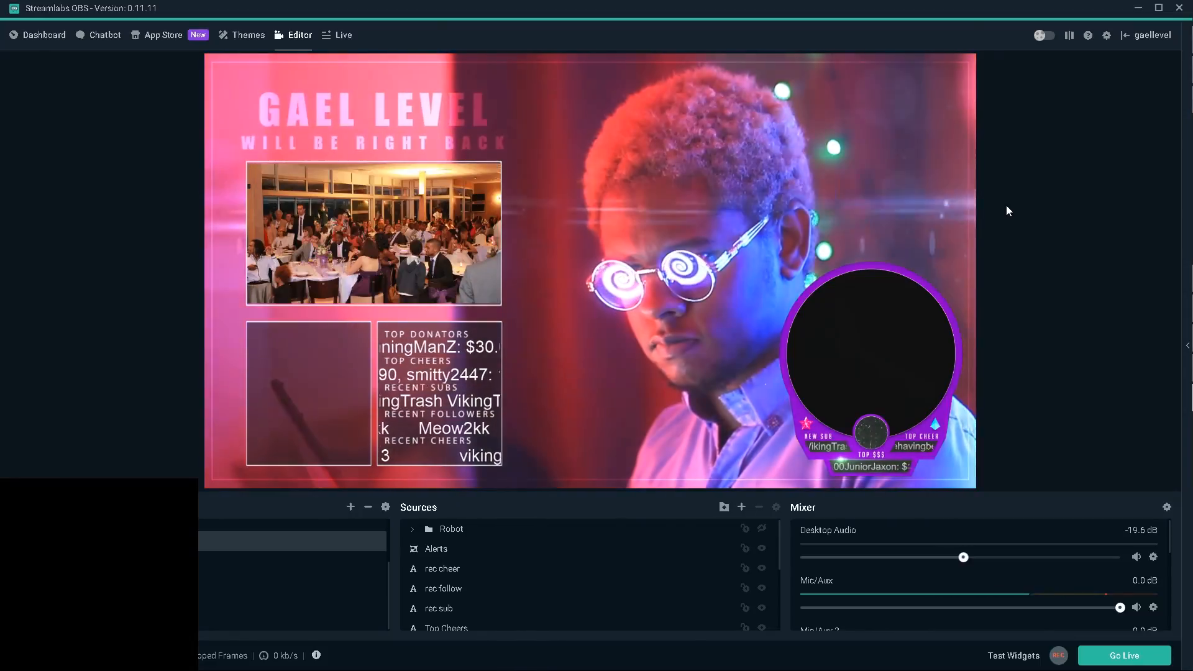
{"action": "mouse_move", "coordinate": [1105, 48]}
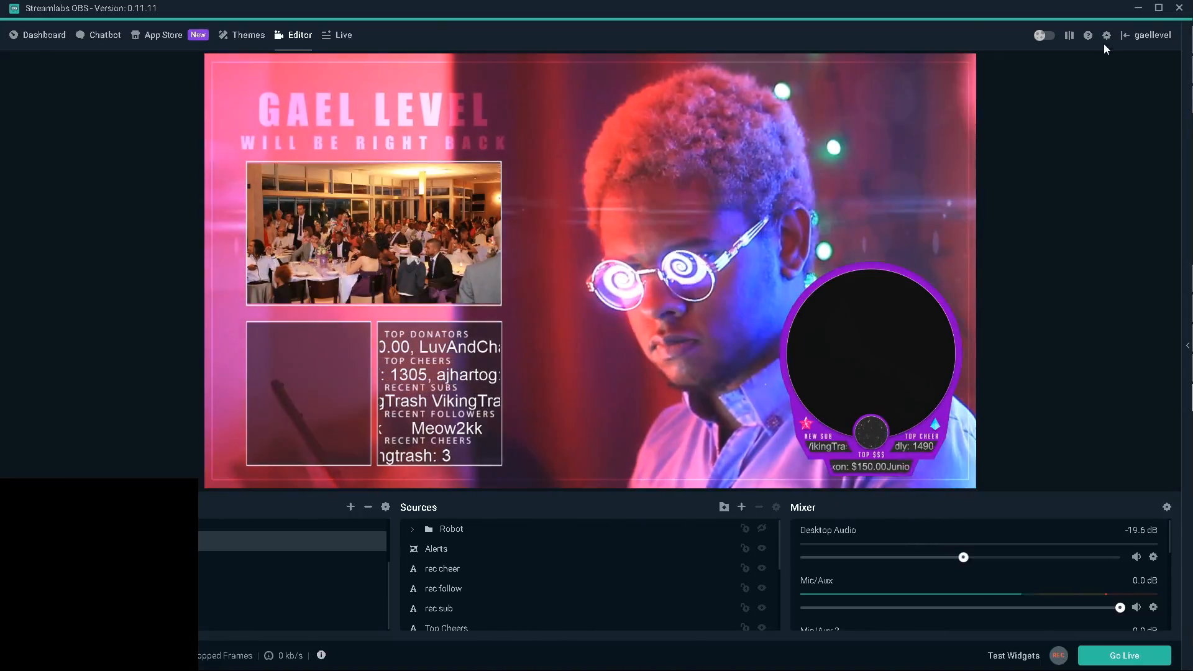
Open Streamlabs OBS Settings from the gear icon in the Editor.
{"action": "left_click", "coordinate": [1107, 35]}
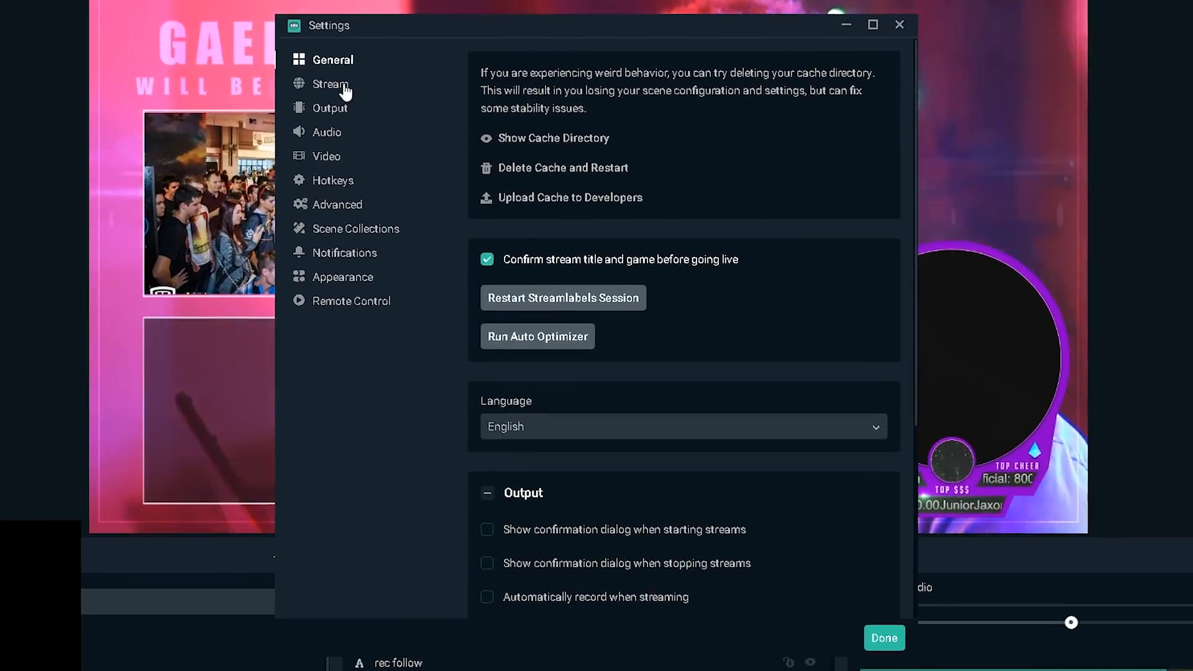
Show Twitch stream settings and browse ingest servers, keeping EU: Paris, FR.
{"action": "left_click", "coordinate": [330, 84]}
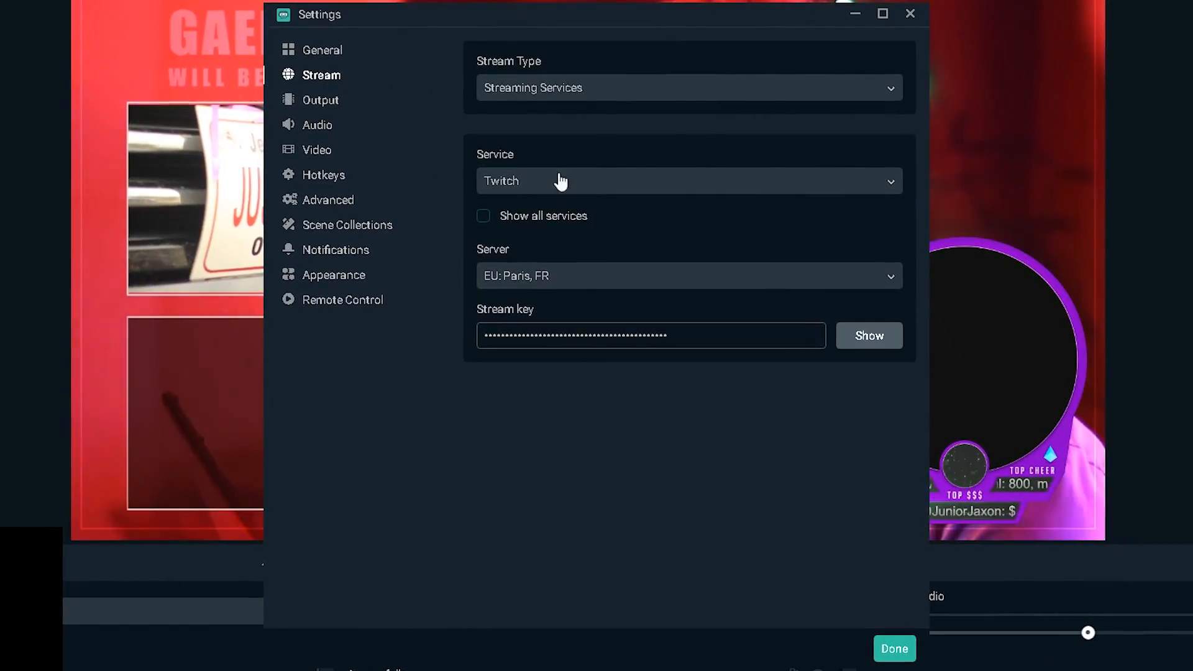
{"action": "mouse_move", "coordinate": [508, 274]}
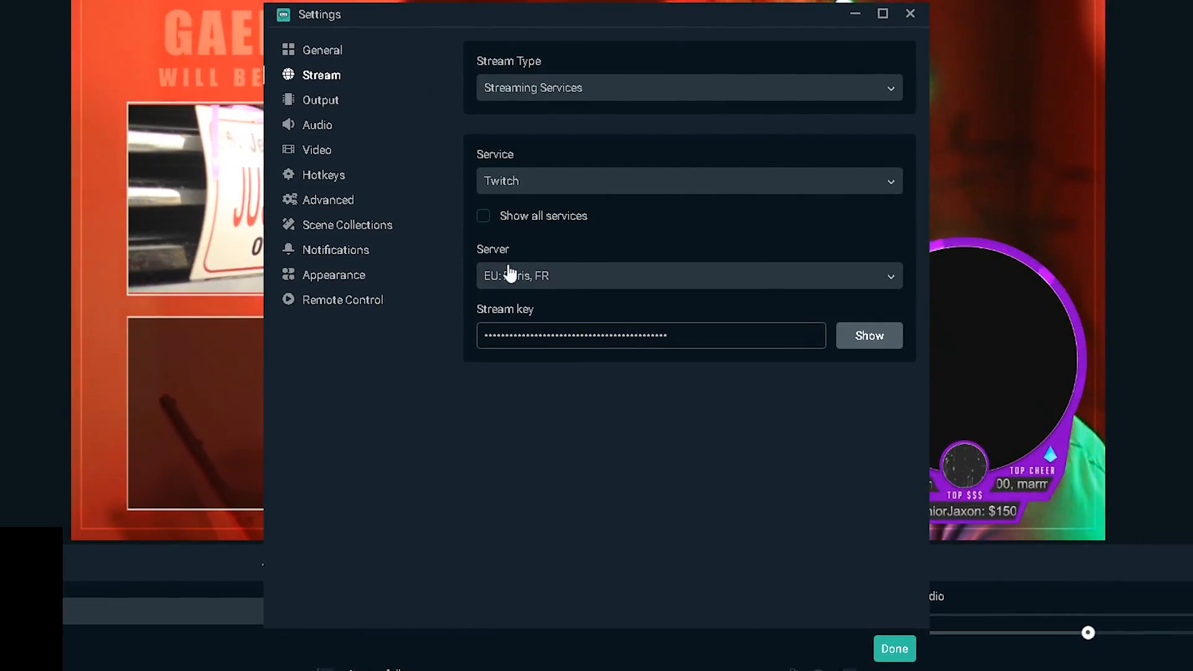
{"action": "left_click", "coordinate": [685, 275]}
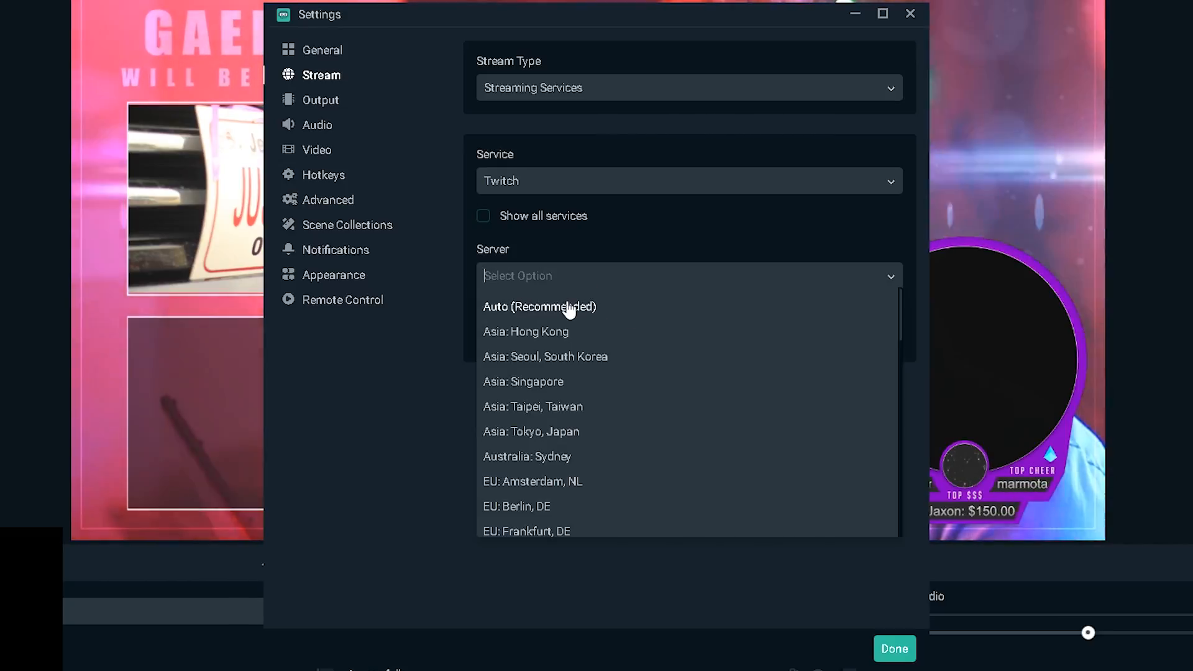
{"action": "mouse_move", "coordinate": [677, 358]}
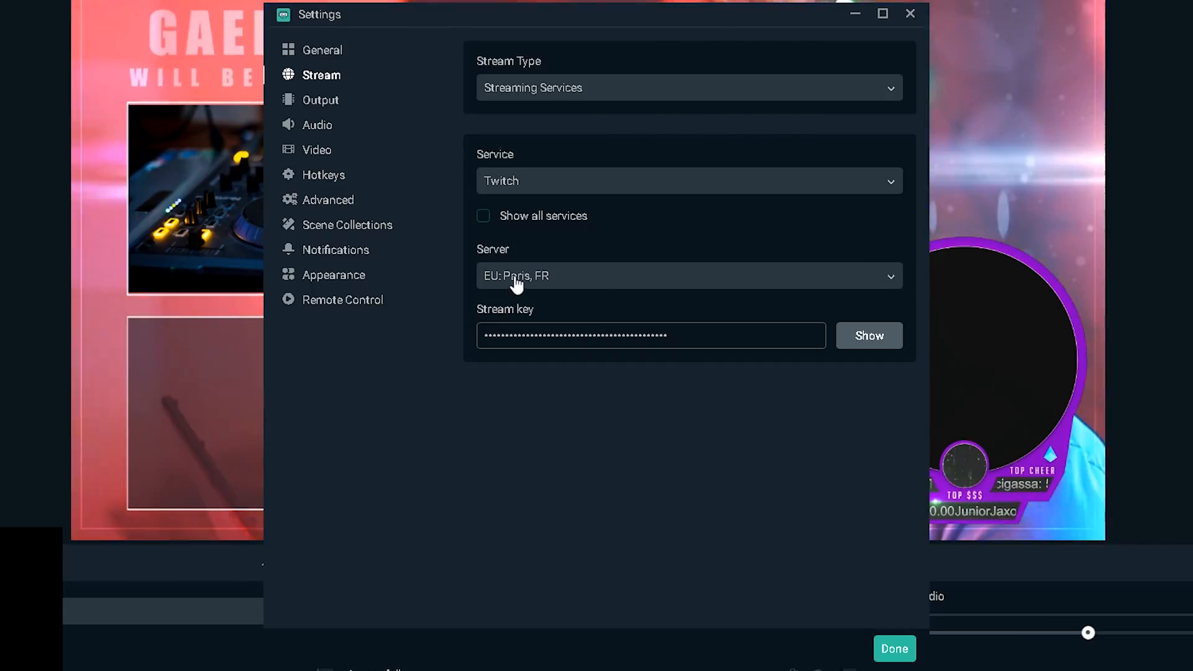
{"action": "mouse_move", "coordinate": [462, 265]}
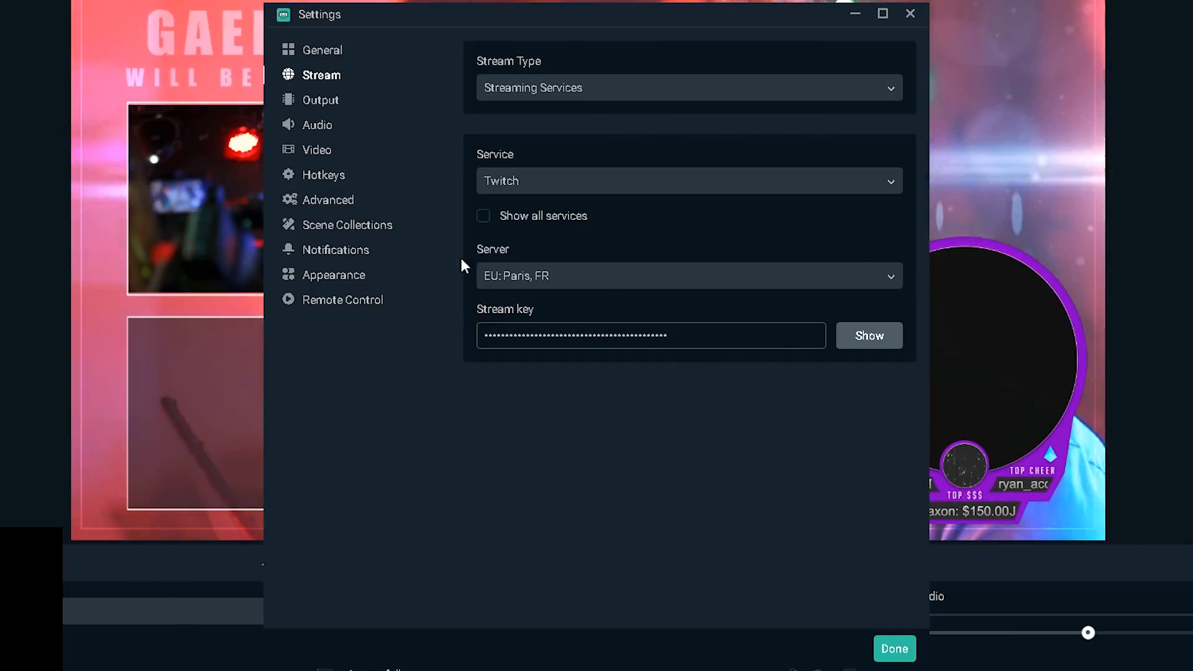
{"action": "left_click", "coordinate": [686, 275]}
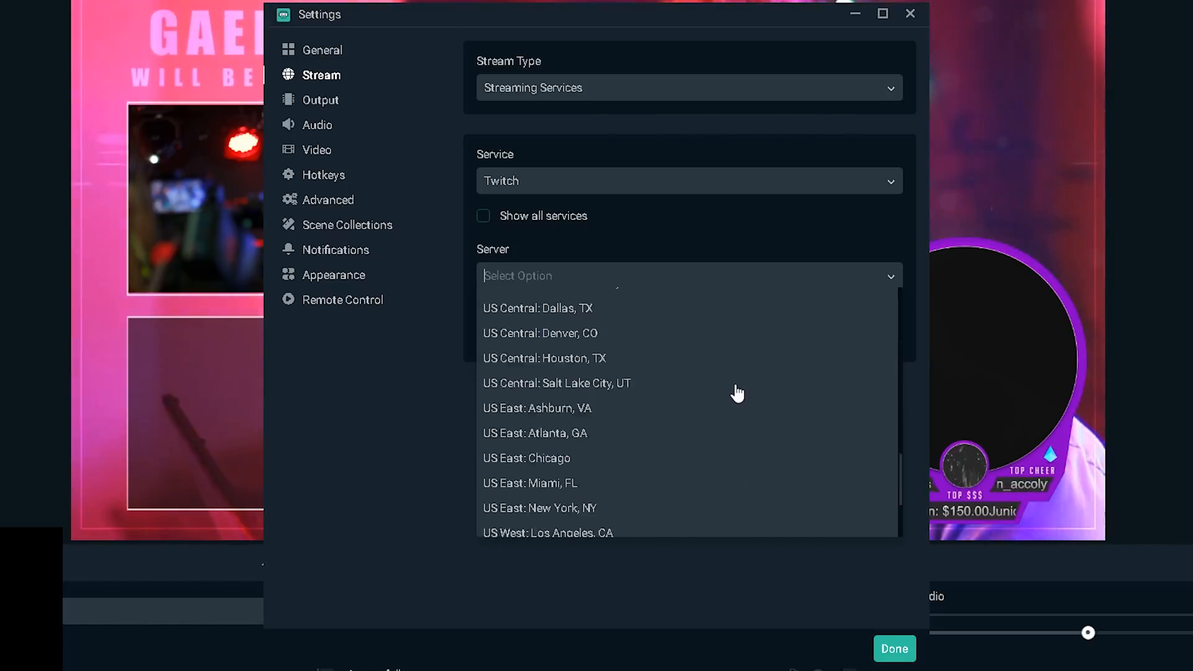
{"action": "scroll", "scroll_direction": "up", "scroll_amount": 3}
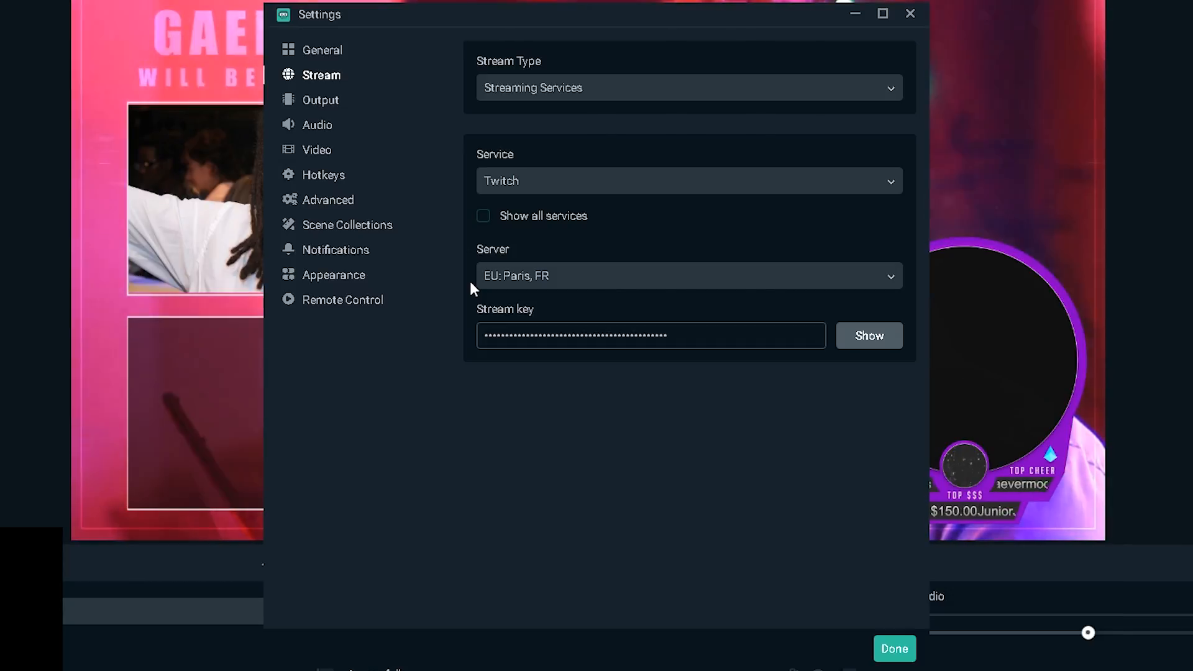
Use Advanced output with Software (x264) encoder, keeping CBR rate control at 700 bitrate.
{"action": "left_click", "coordinate": [320, 99]}
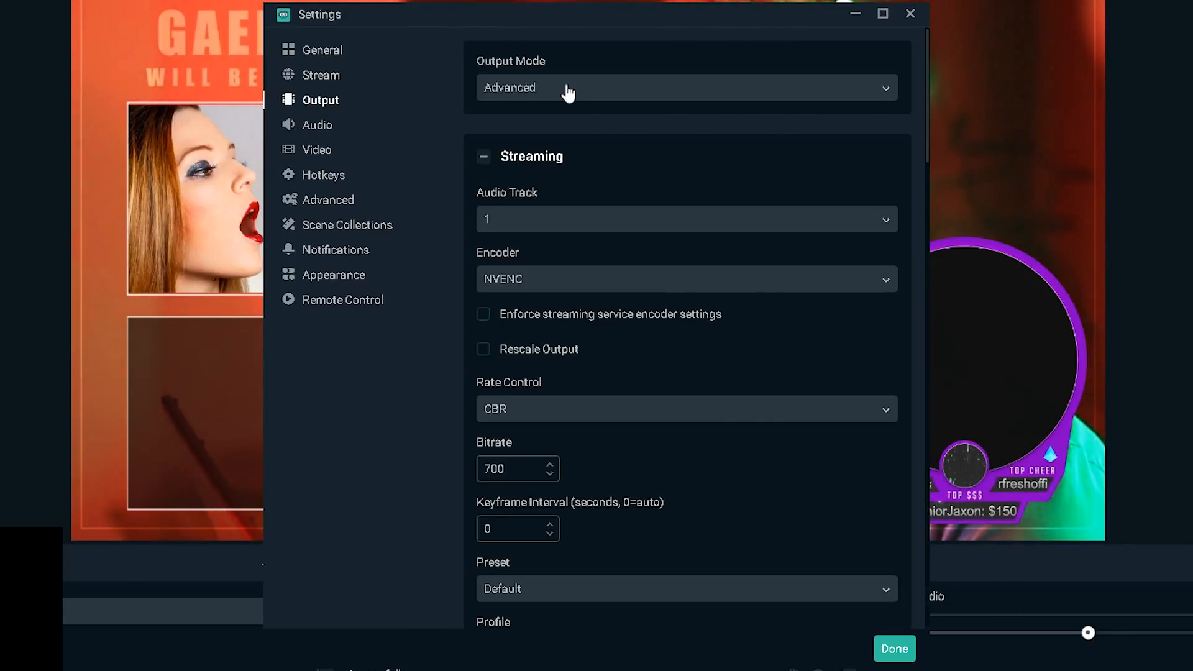
{"action": "left_click", "coordinate": [685, 88]}
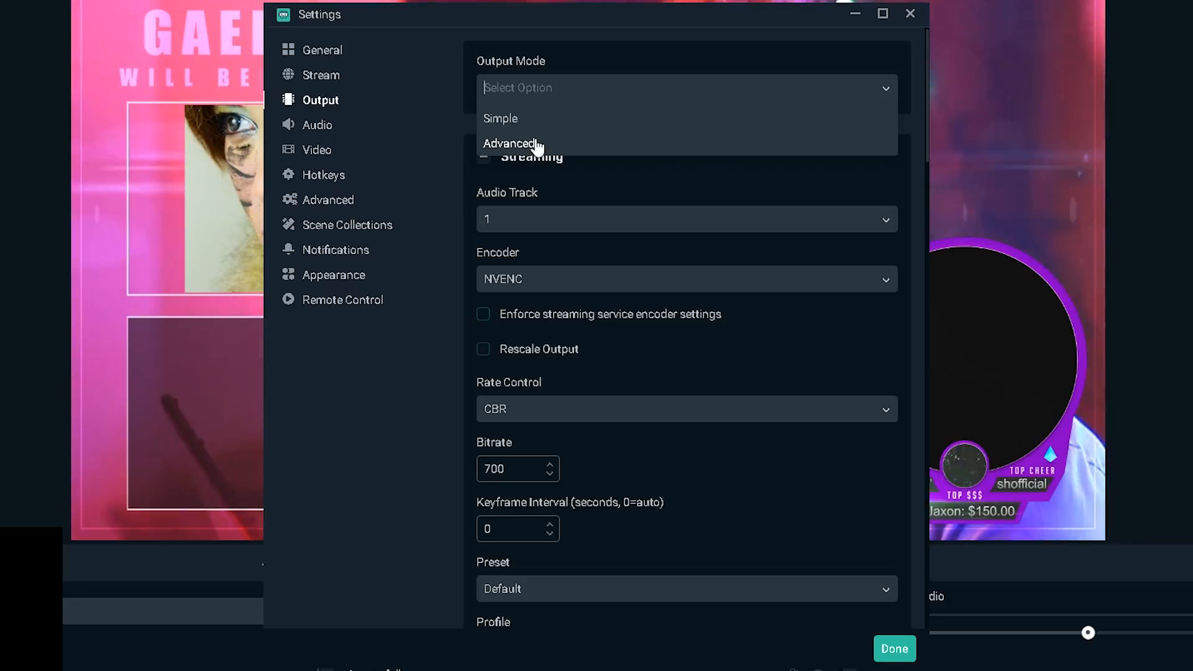
{"action": "left_click", "coordinate": [510, 143]}
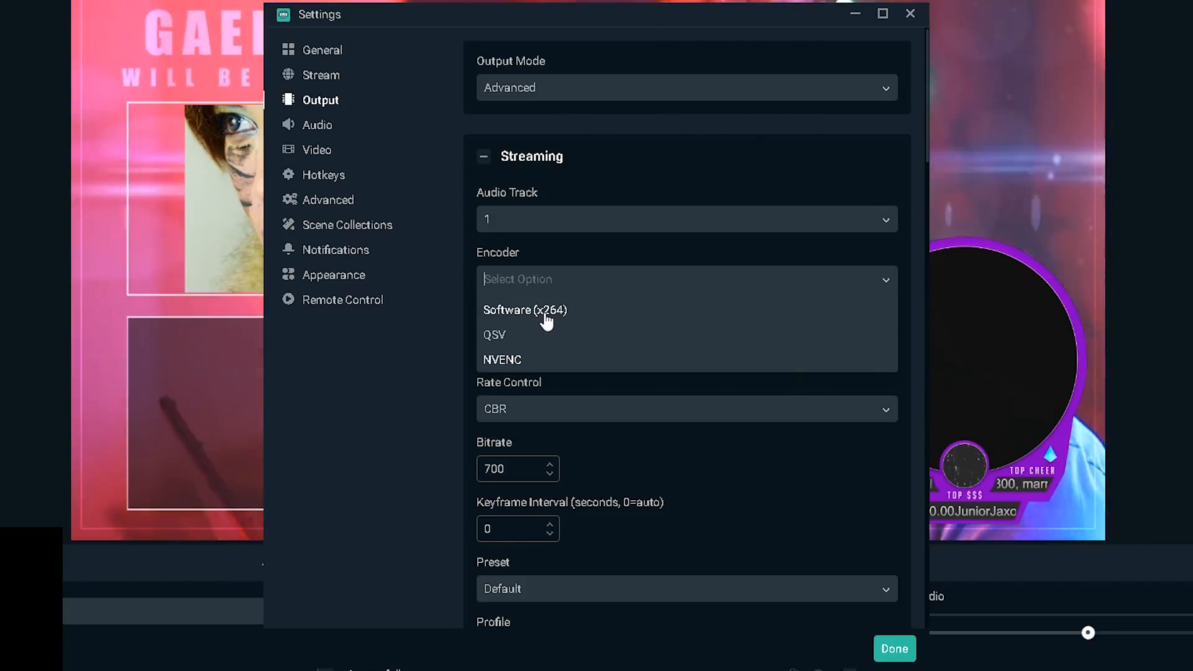
{"action": "left_click", "coordinate": [525, 309]}
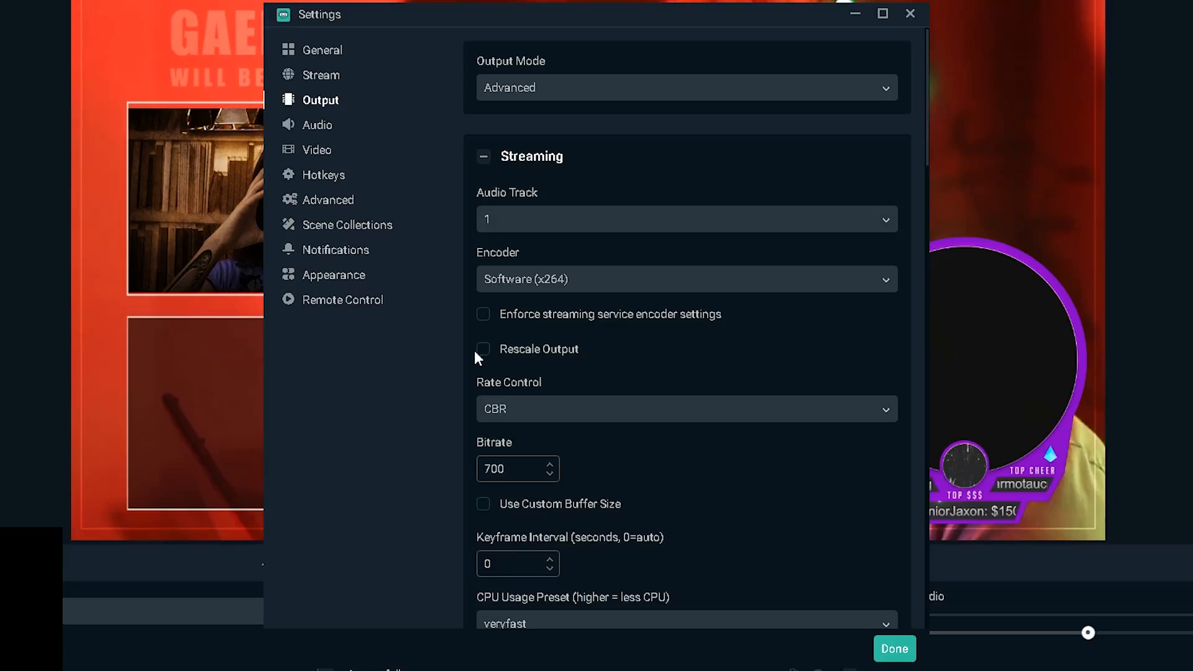
{"action": "scroll", "scroll_direction": "down", "scroll_amount": 3}
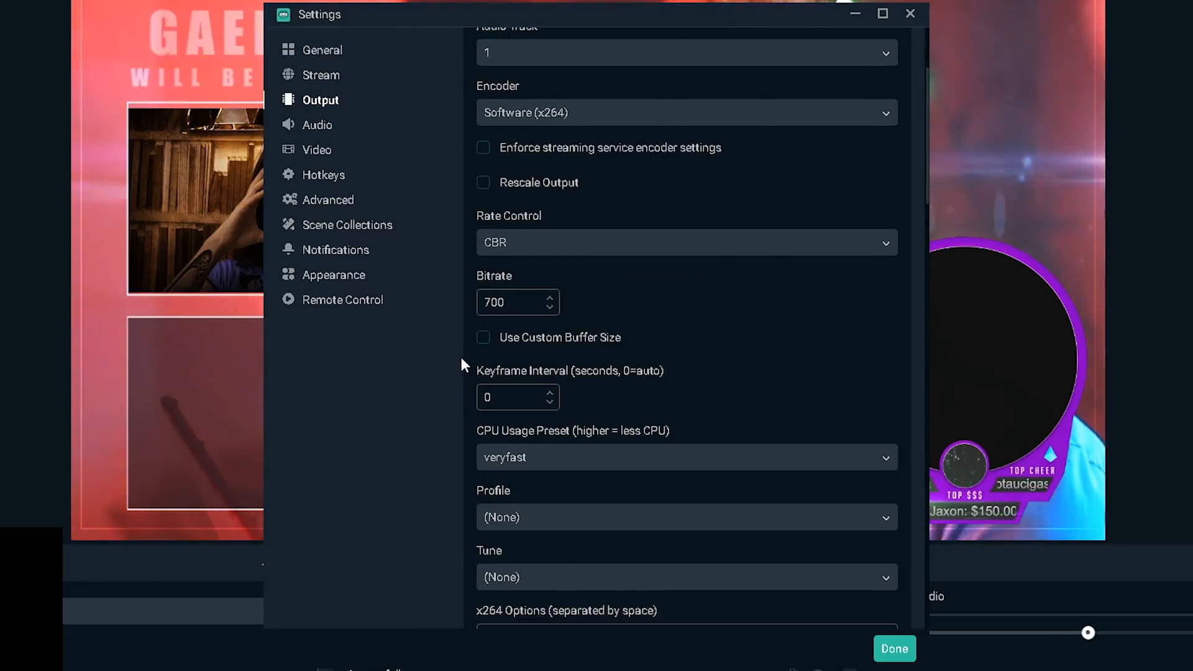
{"action": "mouse_move", "coordinate": [708, 255]}
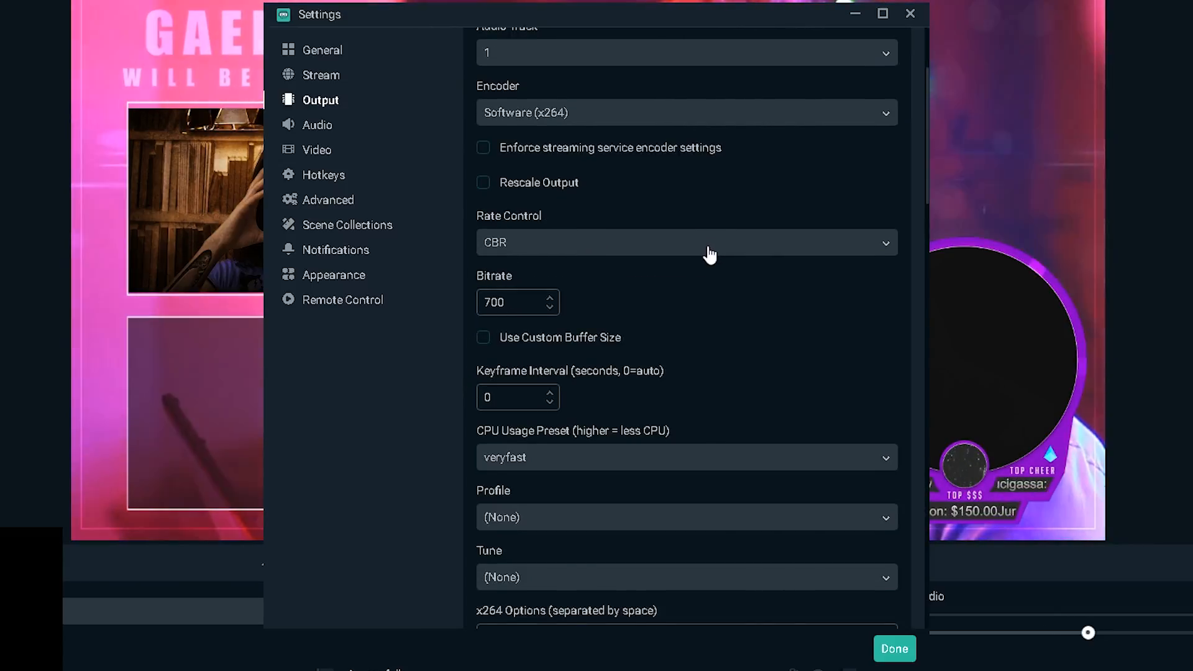
{"action": "left_click", "coordinate": [685, 242]}
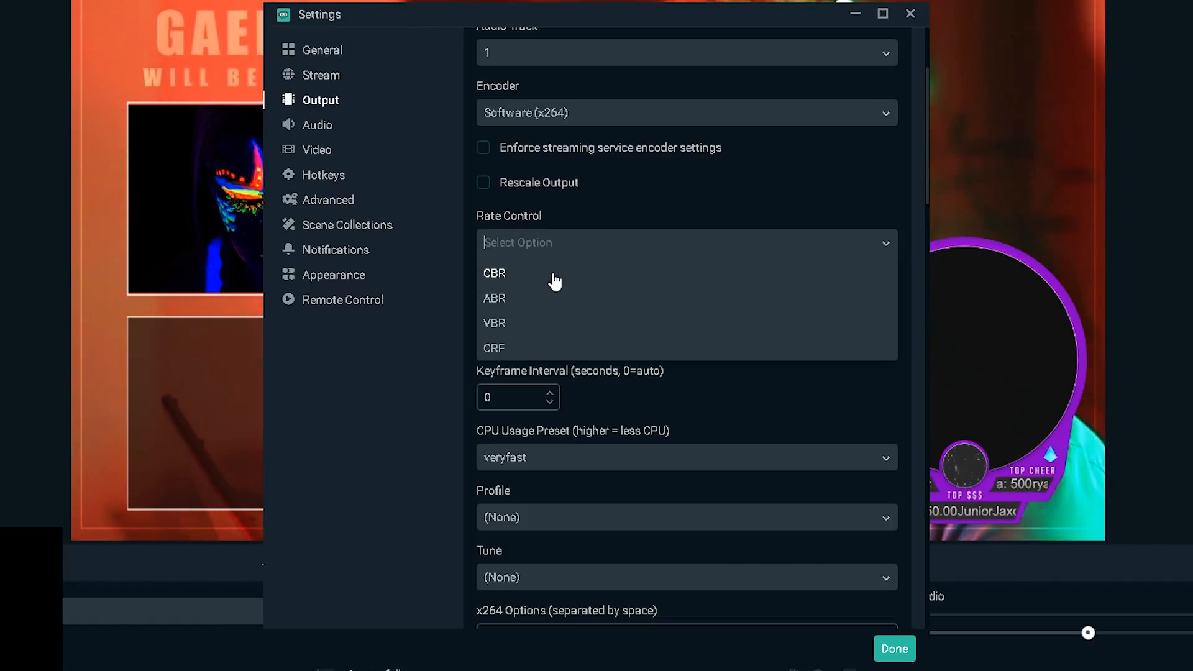
{"action": "mouse_move", "coordinate": [494, 328]}
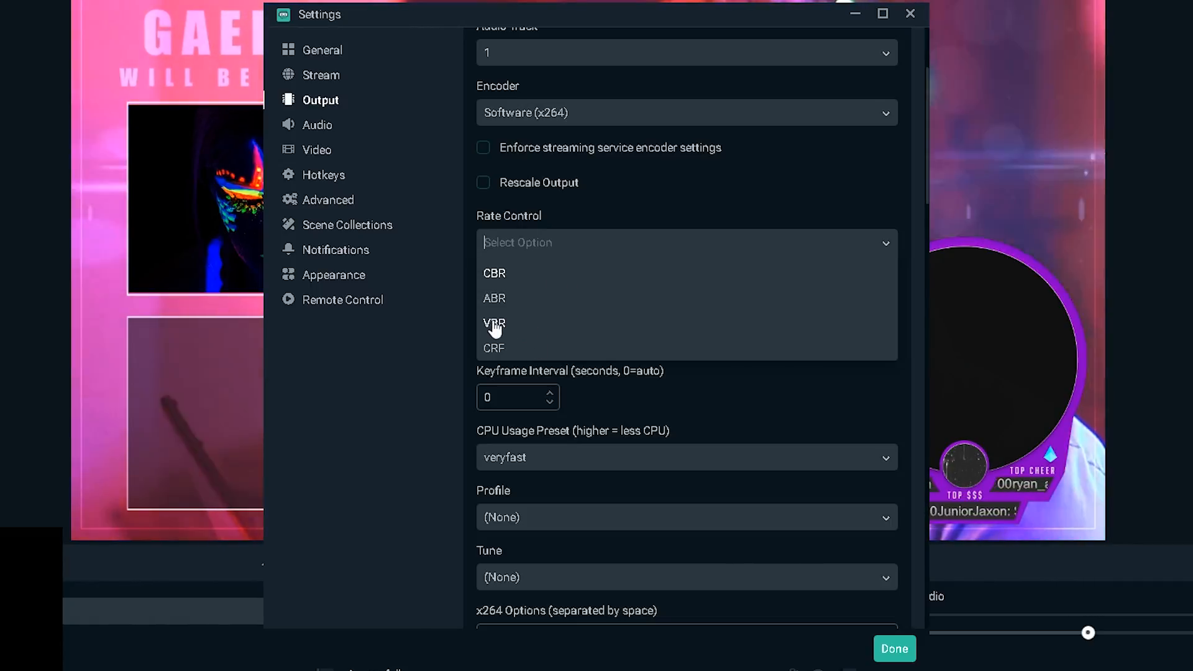
{"action": "left_click", "coordinate": [494, 273]}
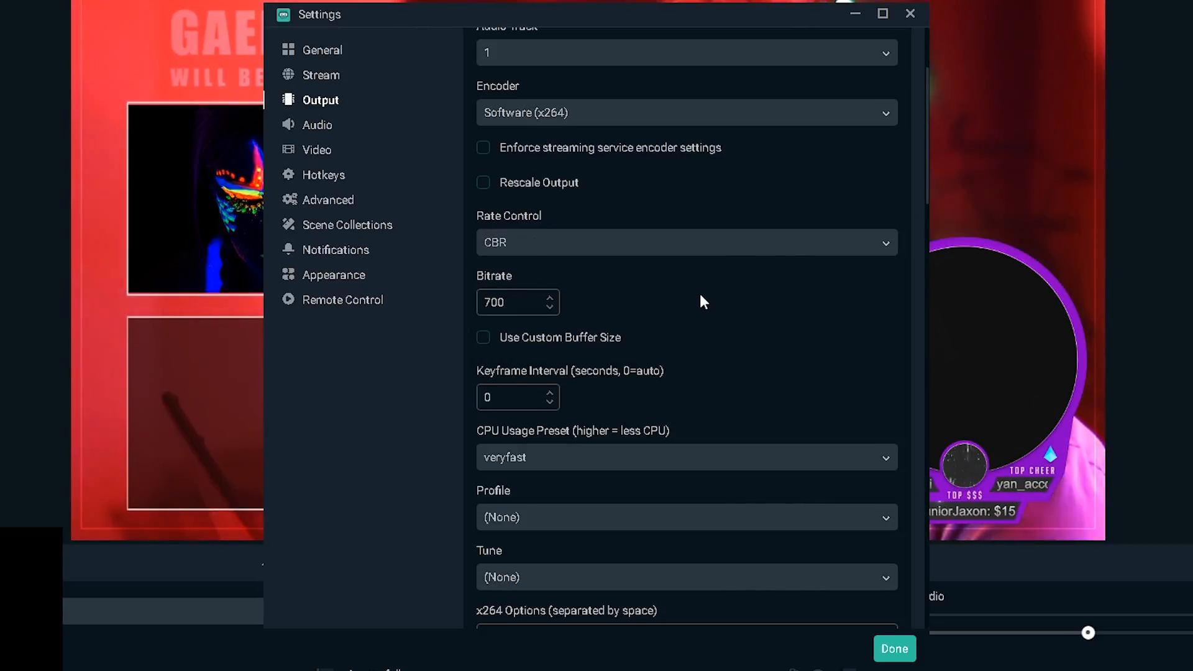
{"action": "mouse_move", "coordinate": [771, 305]}
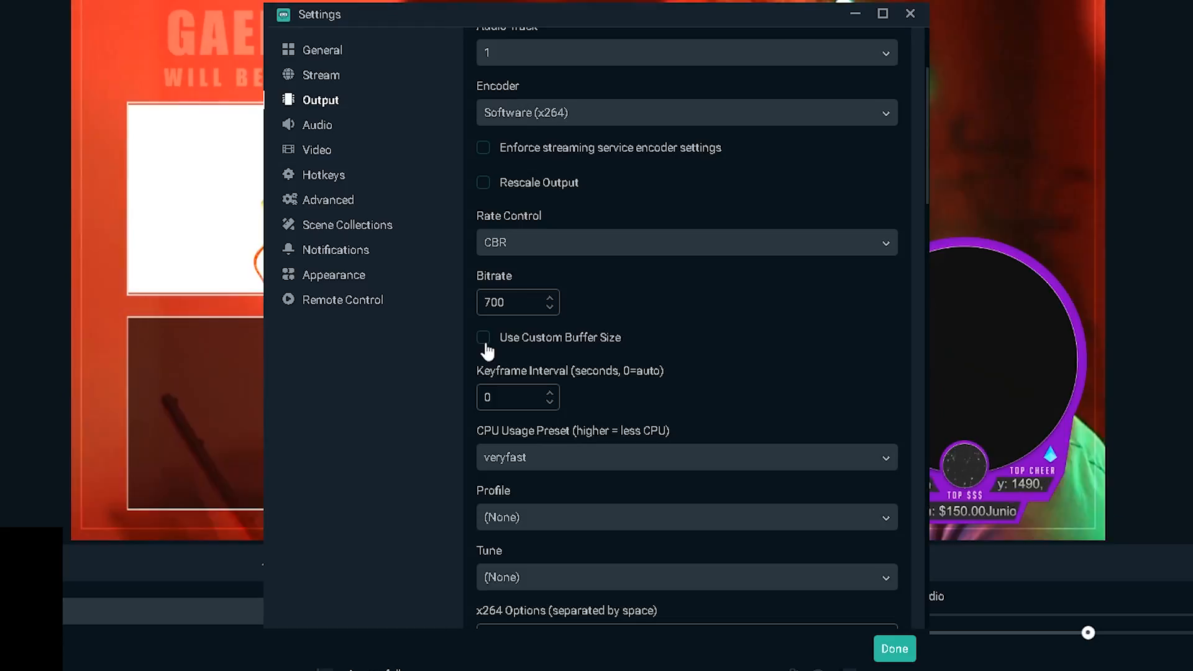
Enable custom buffer size and replace the 2500 buffer value with 800.
{"action": "left_click", "coordinate": [483, 336]}
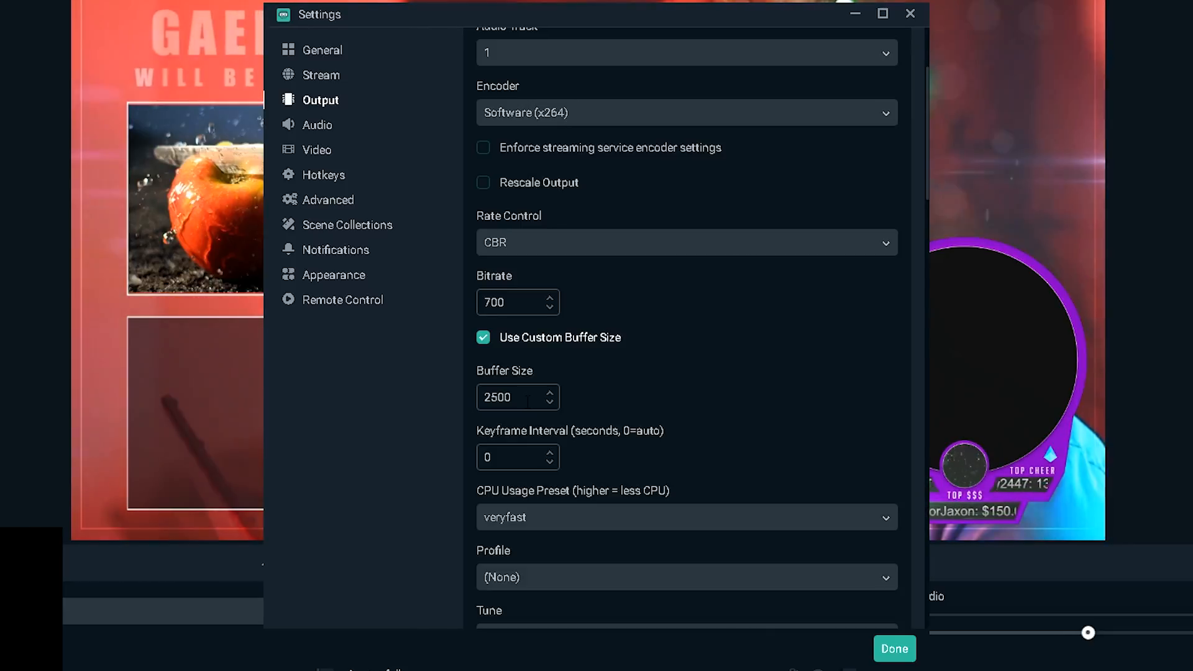
{"action": "triple_click", "coordinate": [517, 397]}
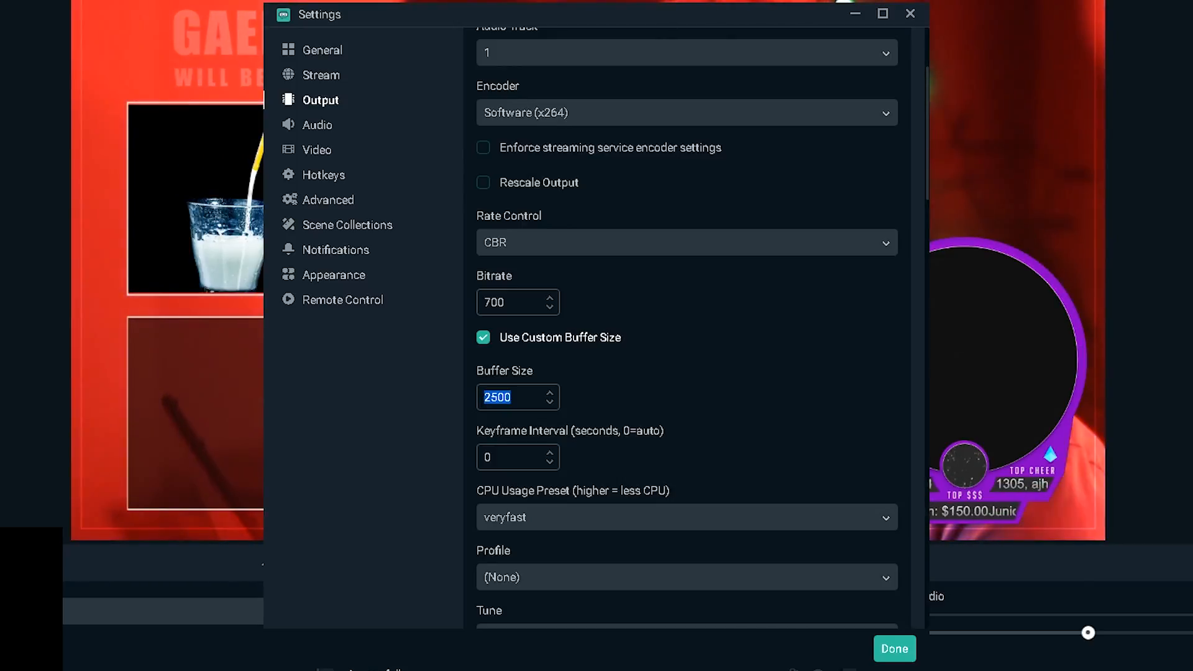
{"action": "type", "text": "8"}
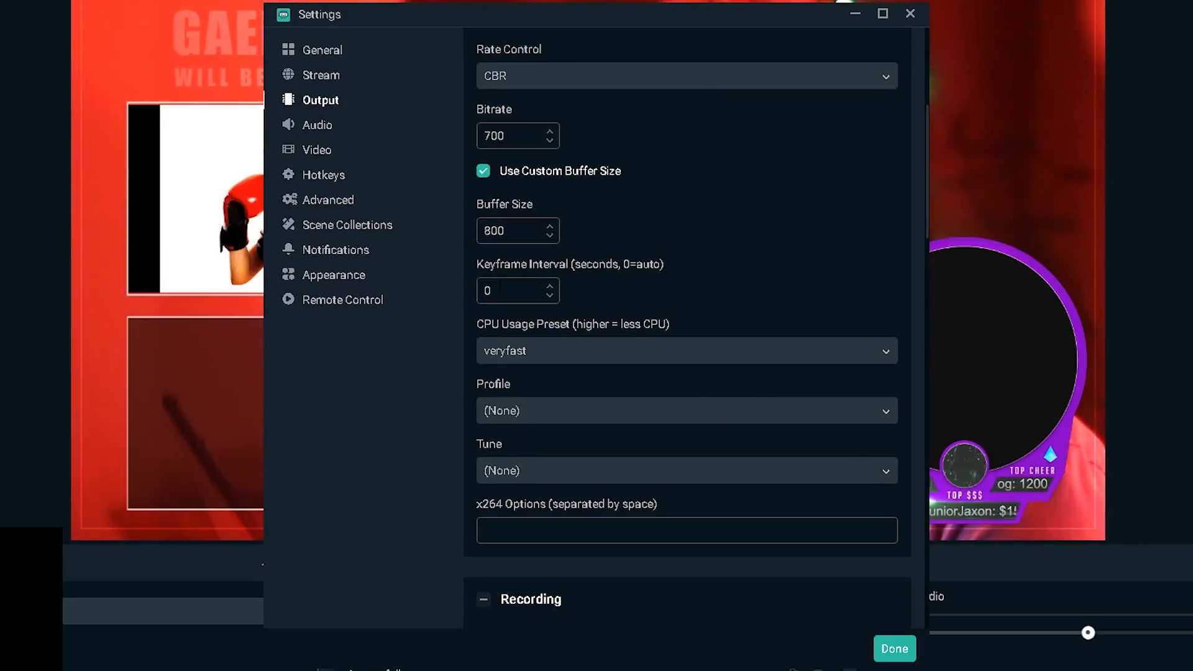
{"action": "mouse_move", "coordinate": [654, 278]}
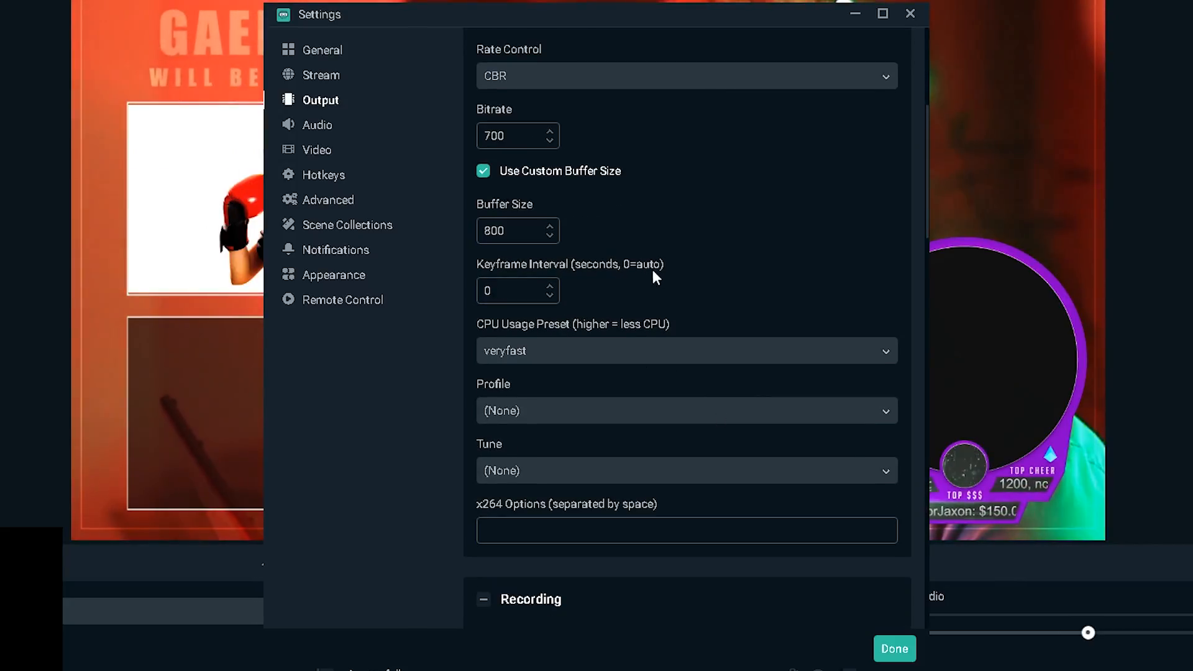
{"action": "scroll", "scroll_direction": "down", "scroll_amount": 3}
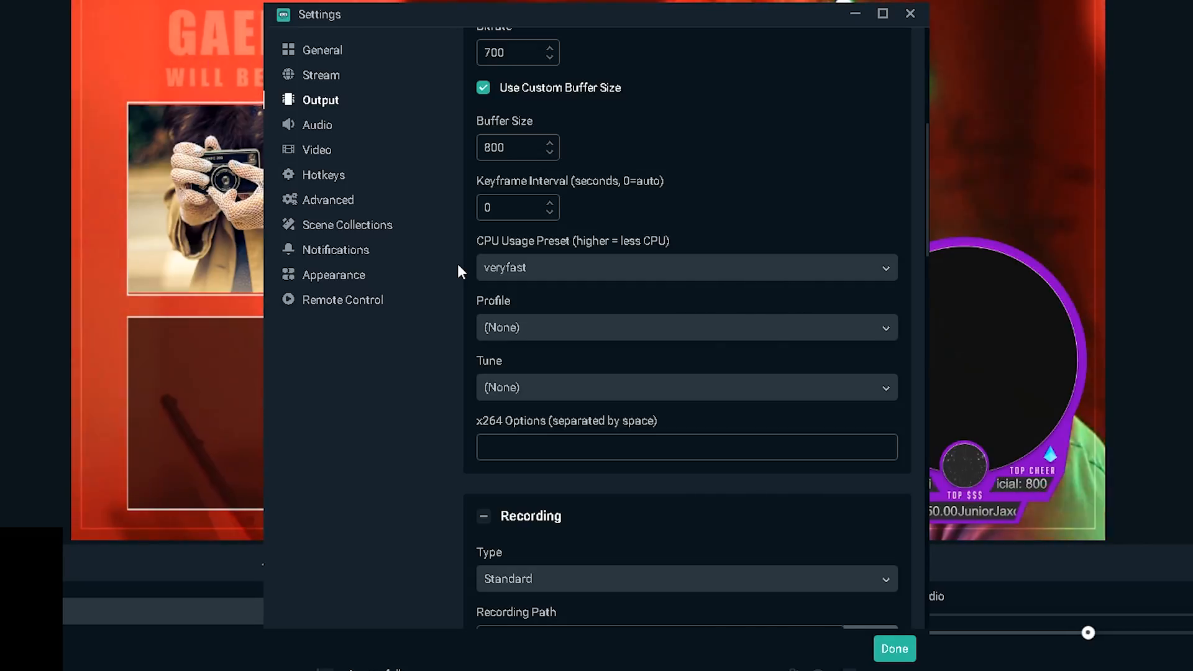
{"action": "left_click", "coordinate": [685, 267]}
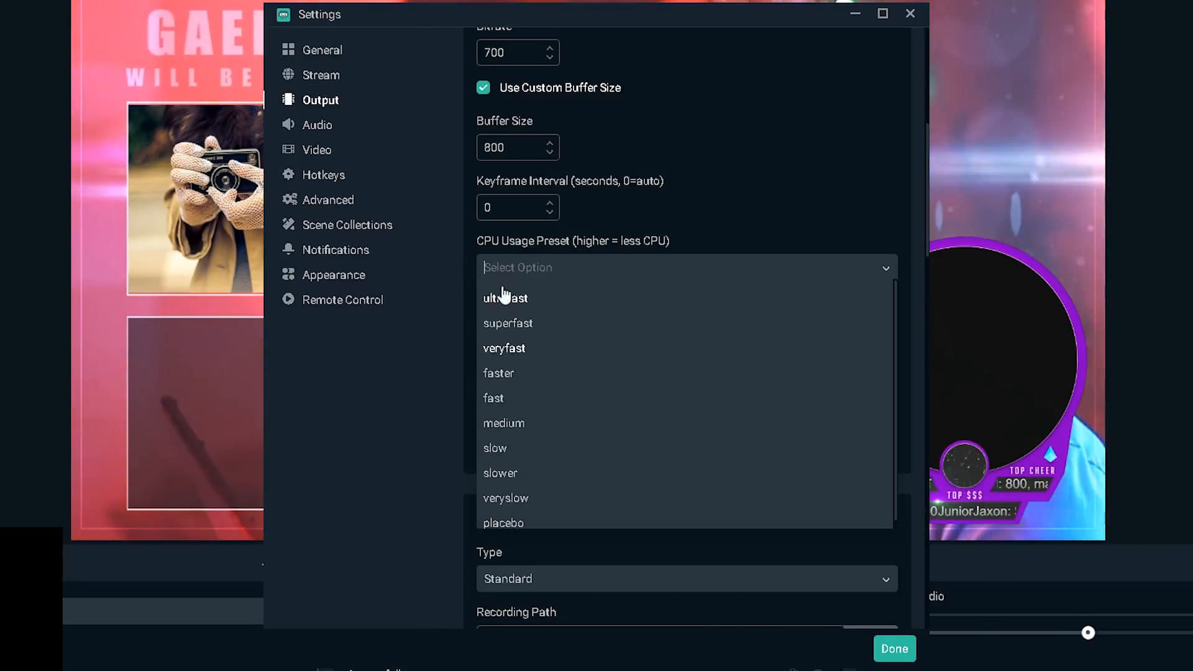
{"action": "left_click", "coordinate": [494, 397]}
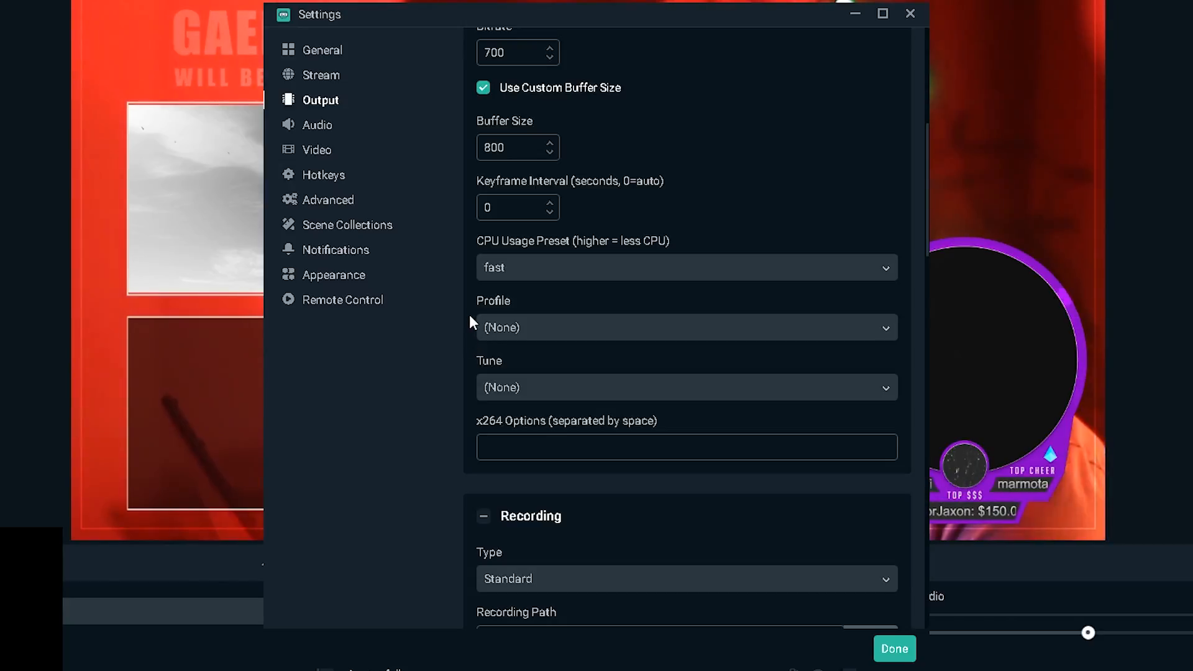
{"action": "left_click", "coordinate": [685, 327]}
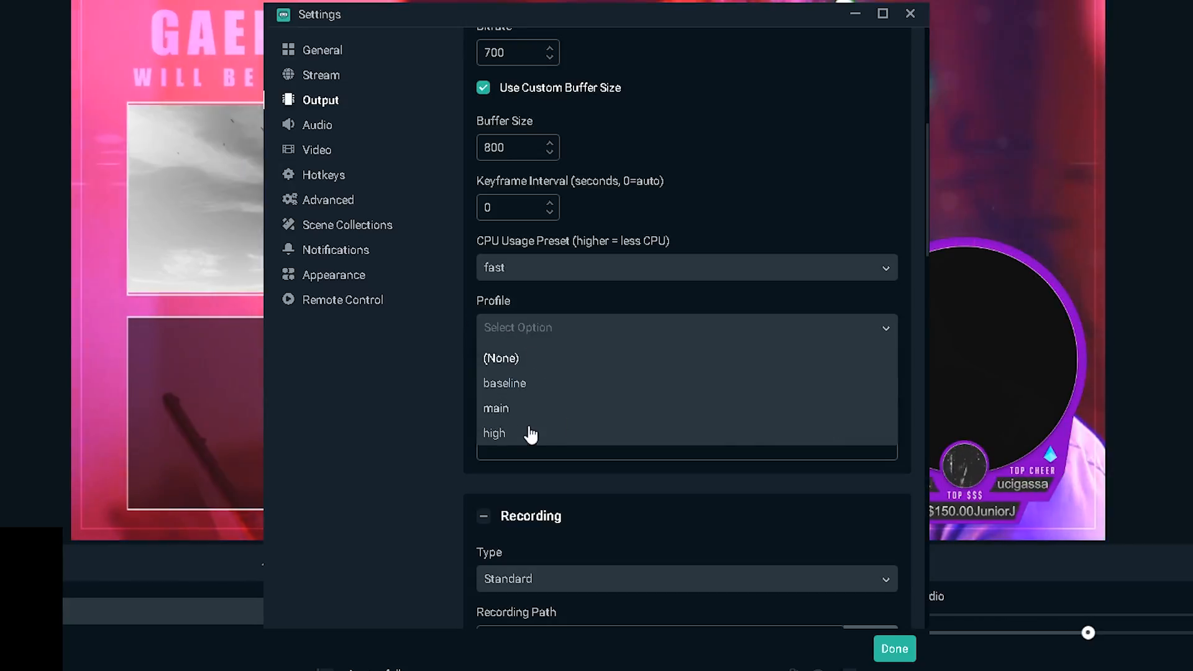
{"action": "left_click", "coordinate": [496, 408]}
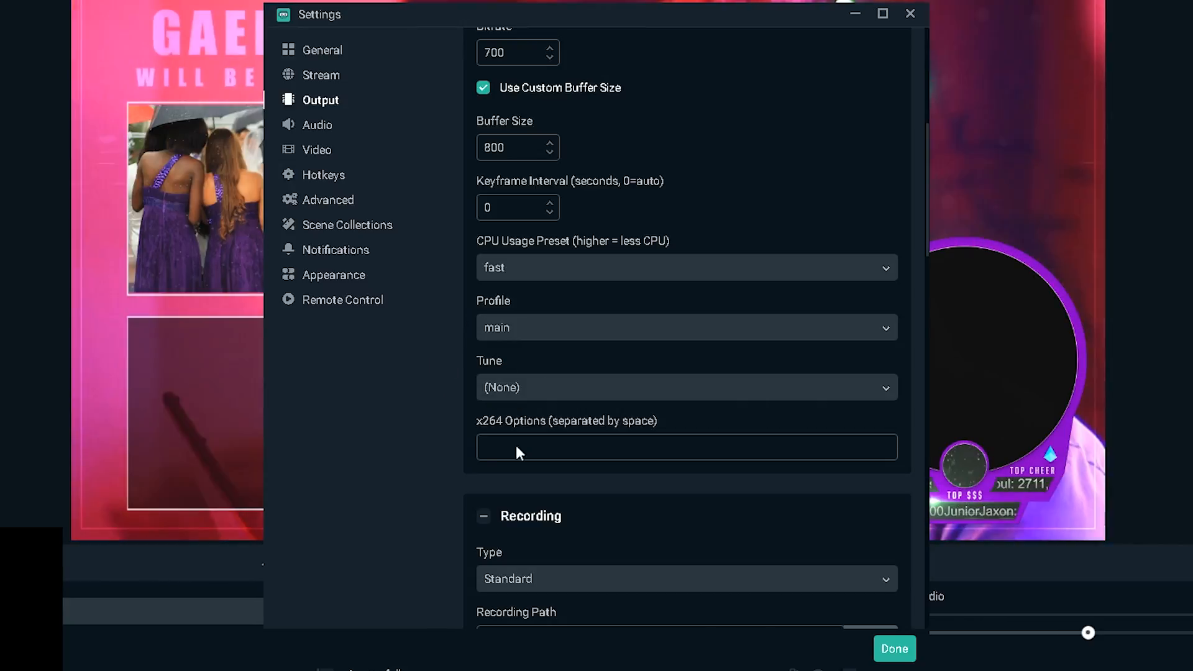
{"action": "scroll", "scroll_direction": "down", "scroll_amount": 3}
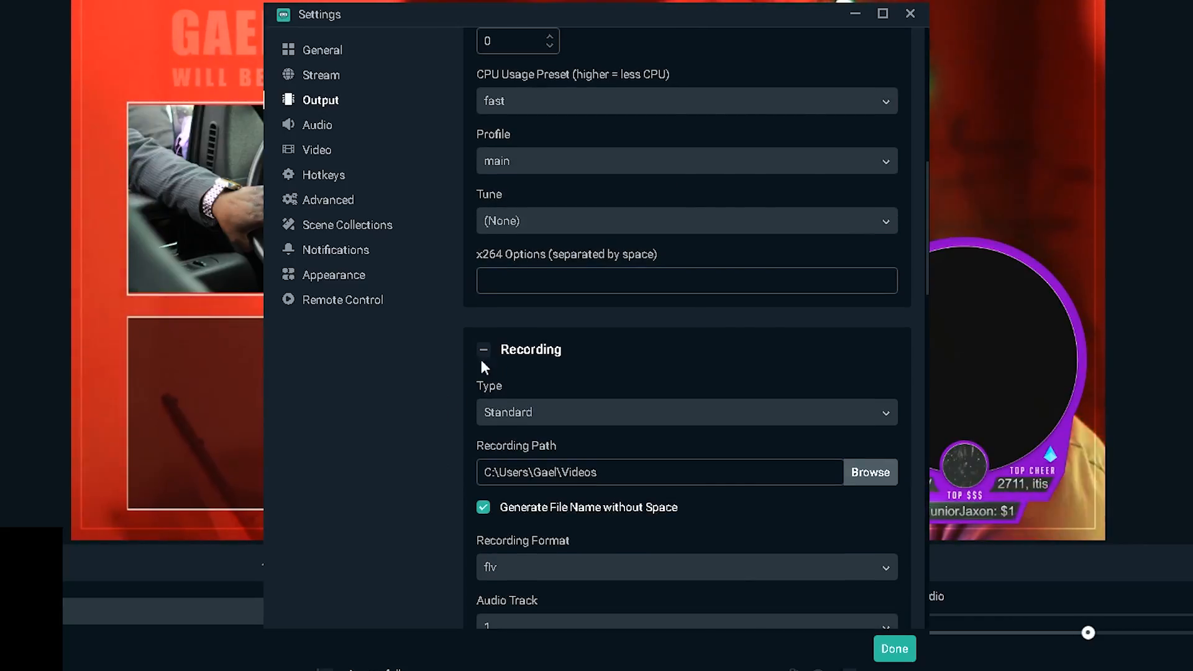
{"action": "scroll", "scroll_direction": "down", "scroll_amount": 3}
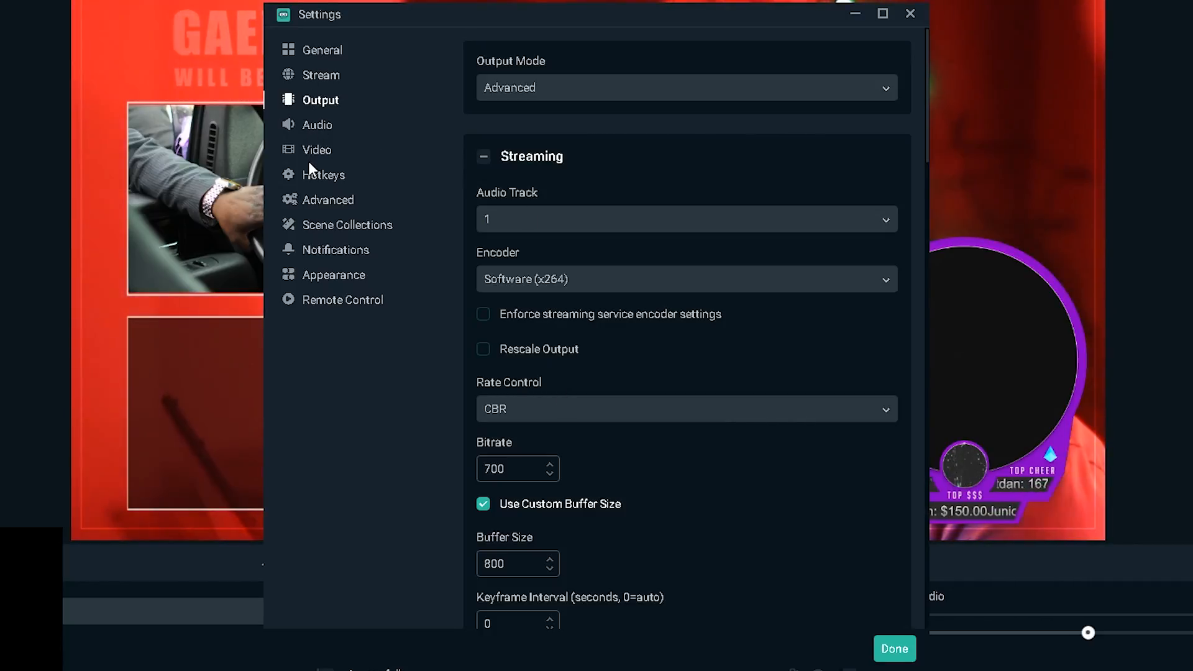
Set scaled output to 852x480, keeping Bicubic downscale filter and 30 FPS.
{"action": "left_click", "coordinate": [316, 149]}
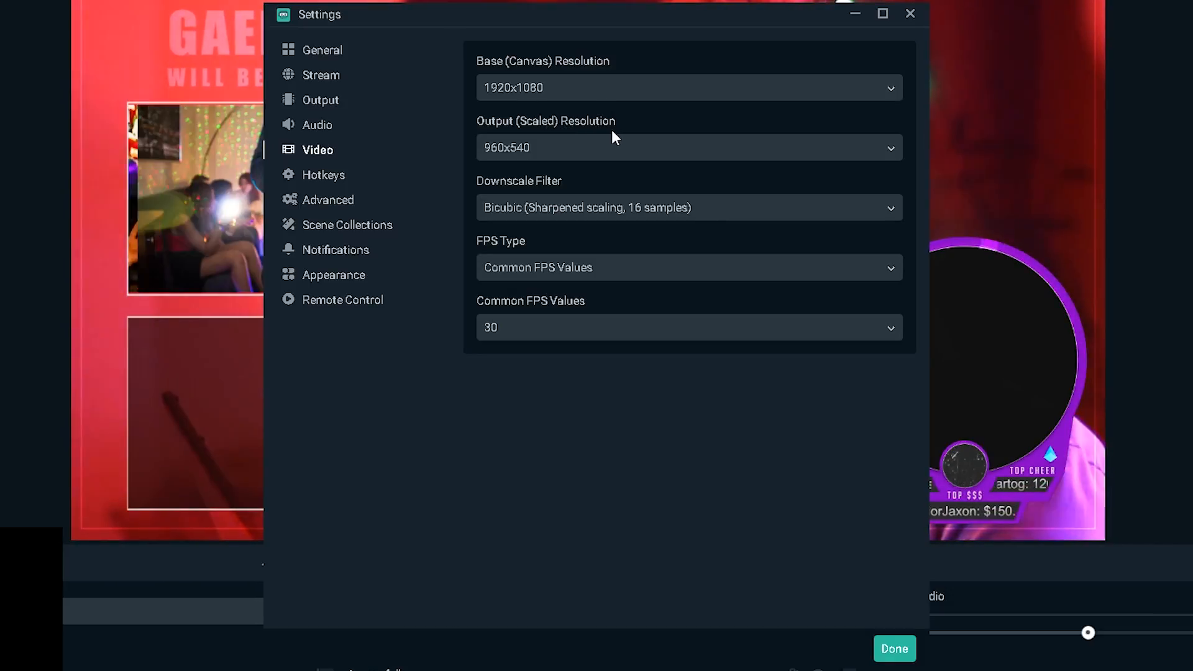
{"action": "mouse_move", "coordinate": [617, 137]}
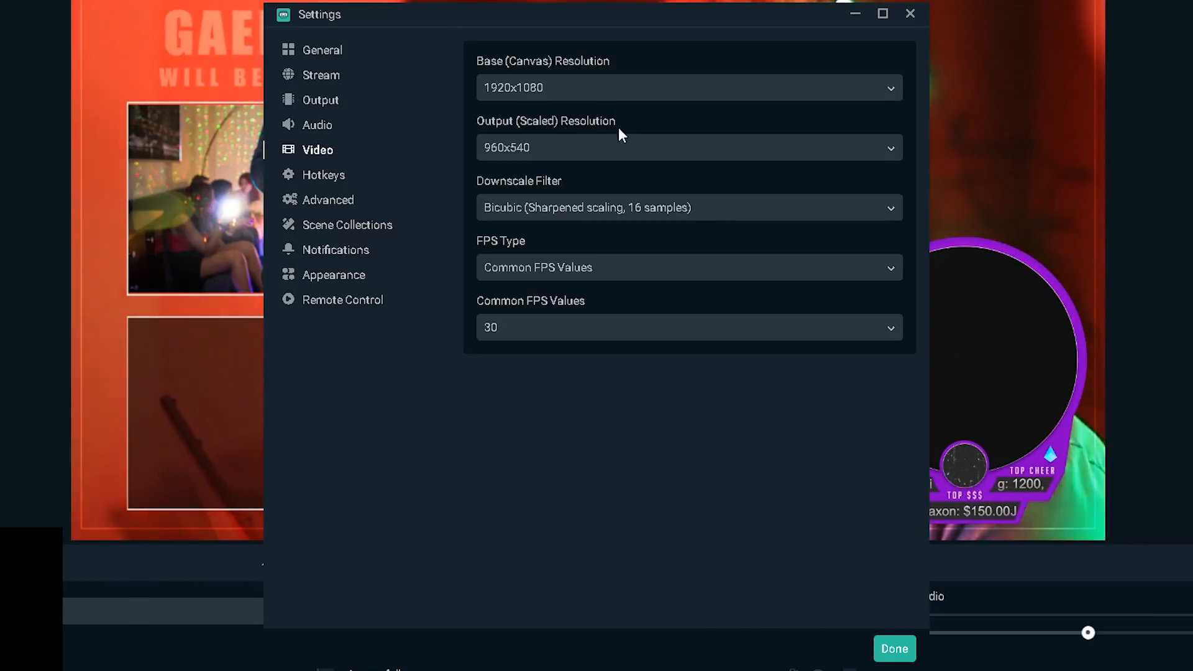
{"action": "left_click", "coordinate": [688, 148]}
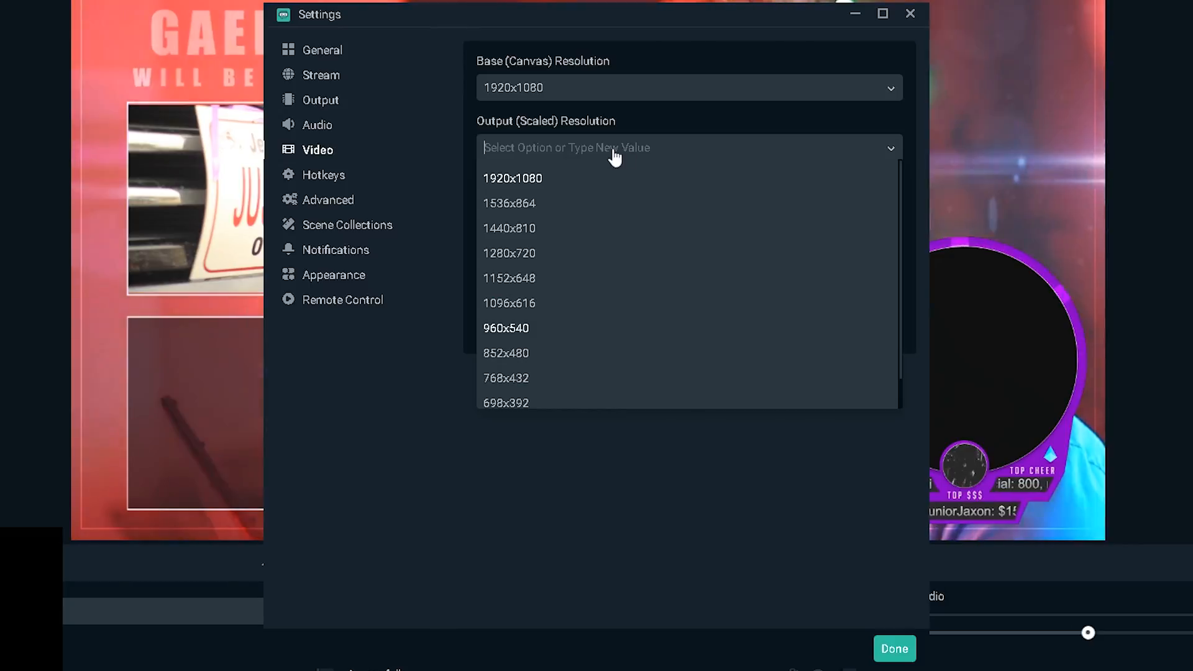
{"action": "mouse_move", "coordinate": [525, 363]}
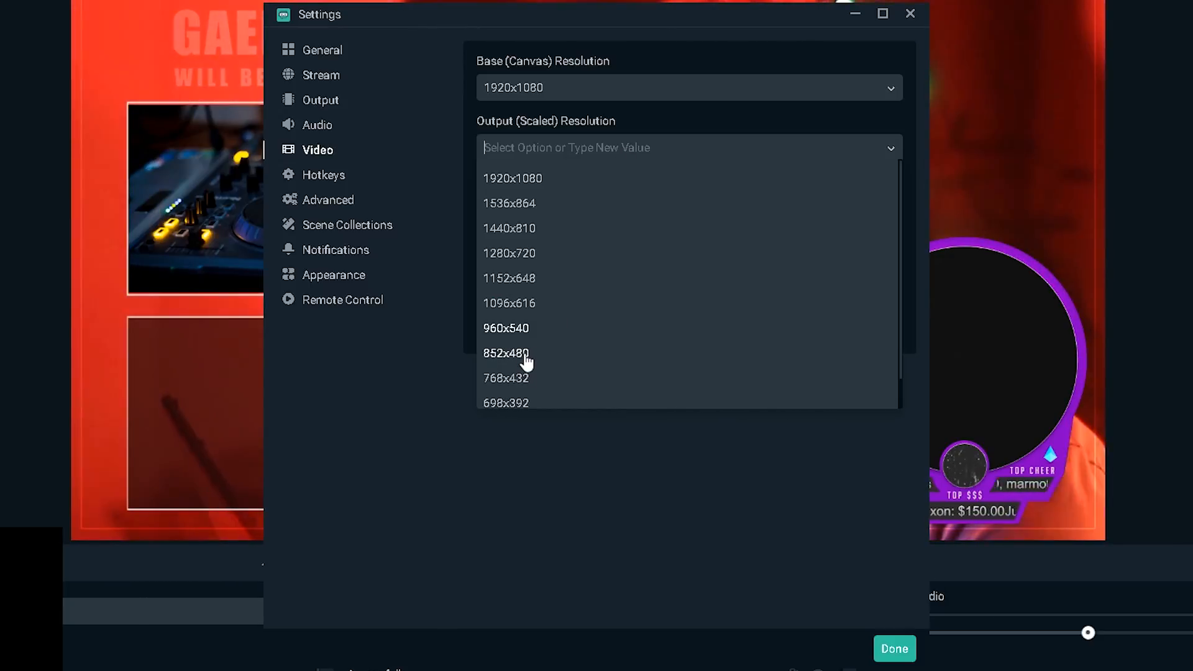
{"action": "mouse_move", "coordinate": [536, 345]}
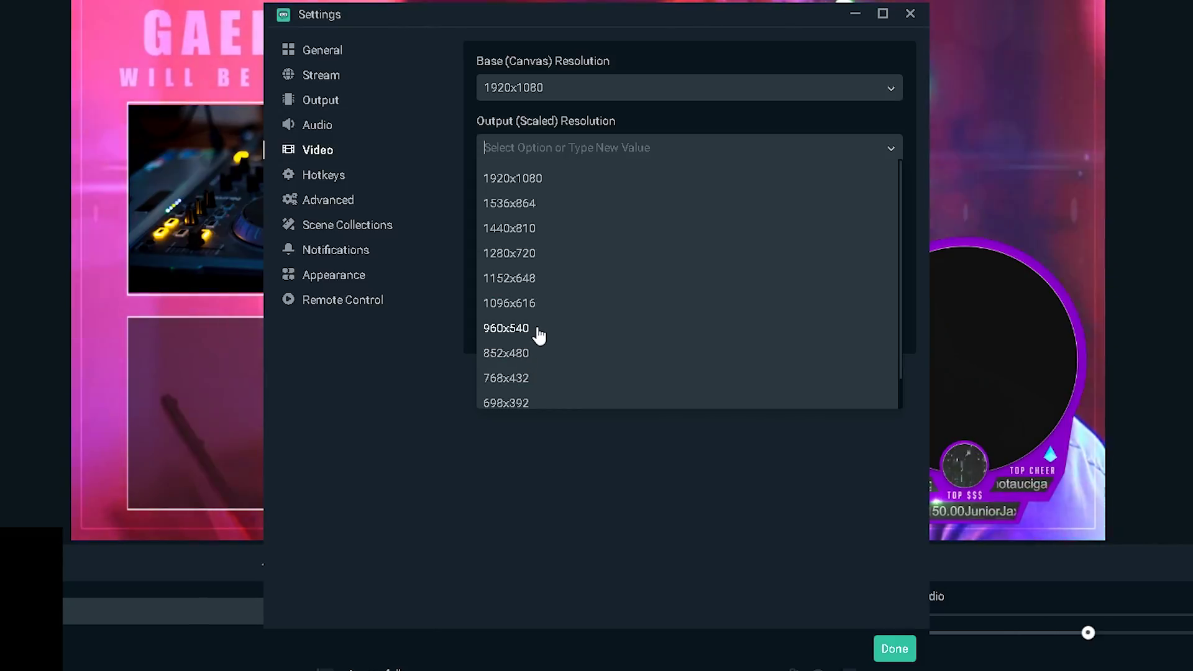
{"action": "mouse_move", "coordinate": [518, 353]}
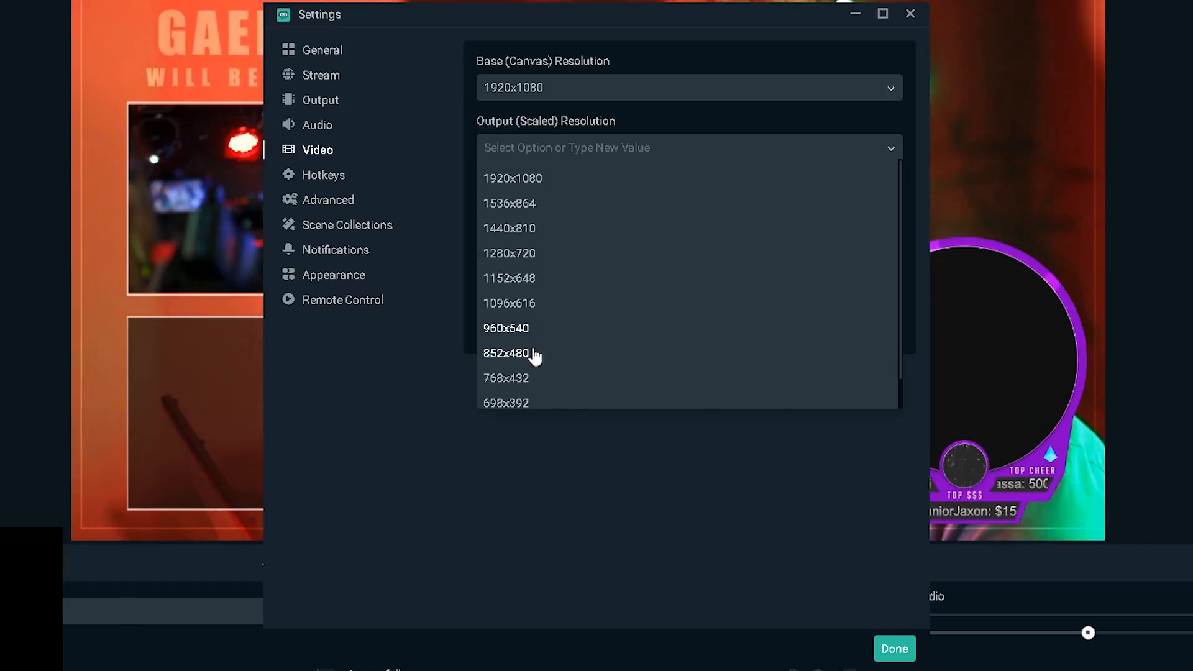
{"action": "left_click", "coordinate": [506, 352]}
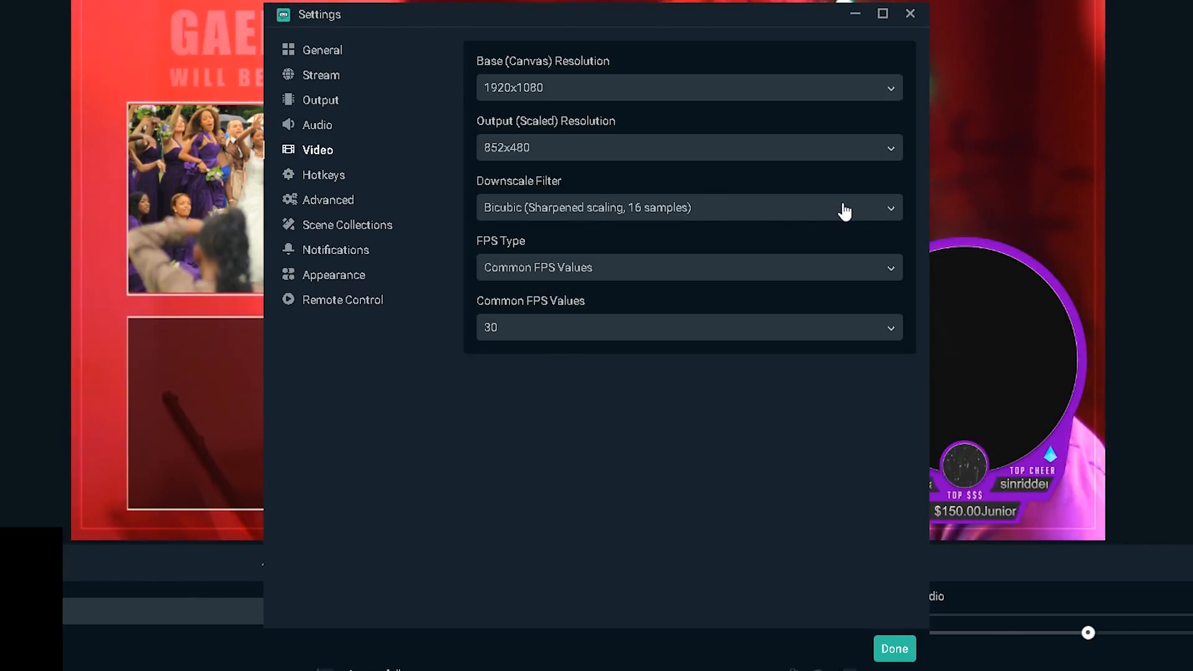
{"action": "left_click", "coordinate": [688, 207]}
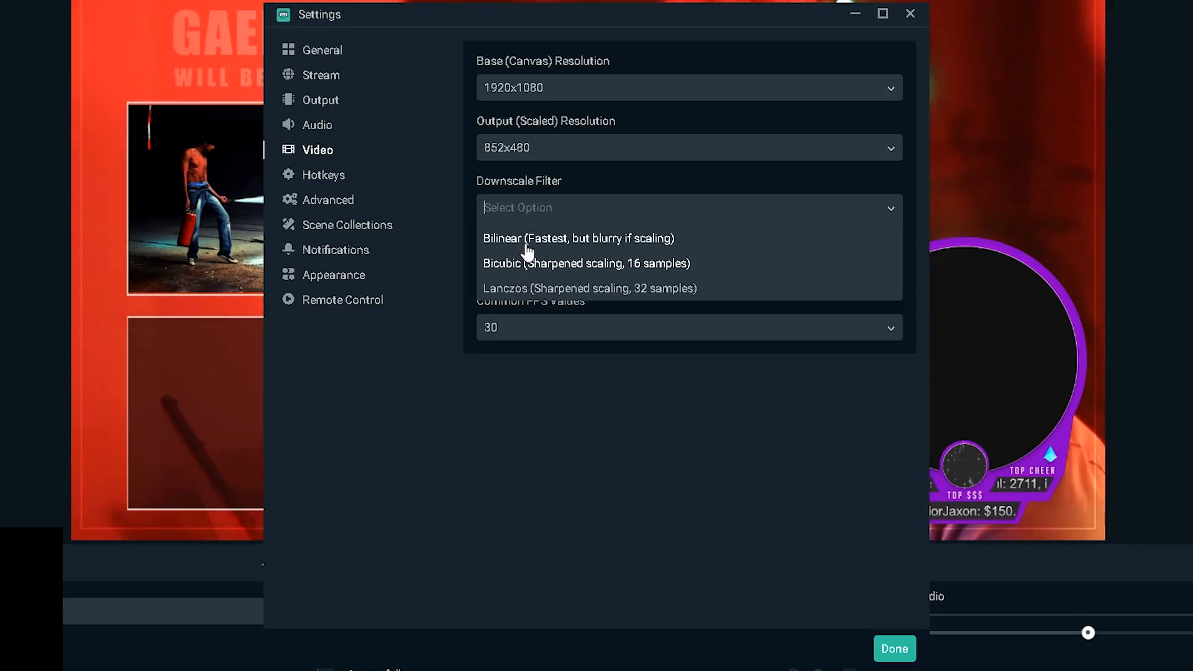
{"action": "left_click", "coordinate": [586, 263]}
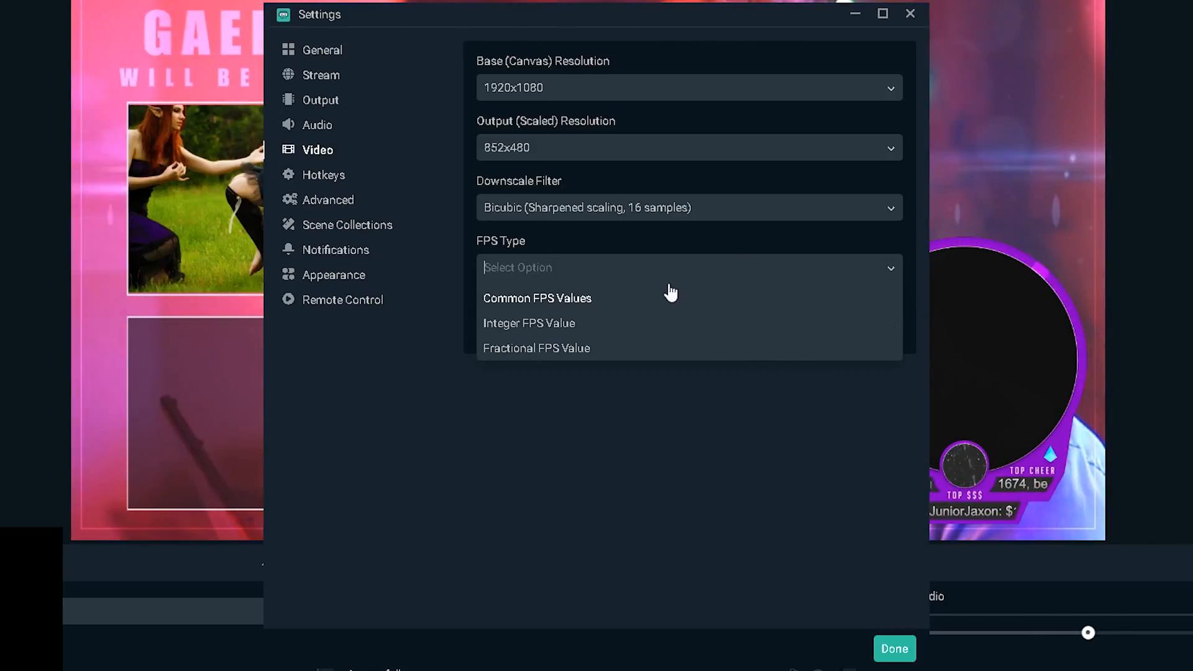
{"action": "left_click", "coordinate": [536, 297]}
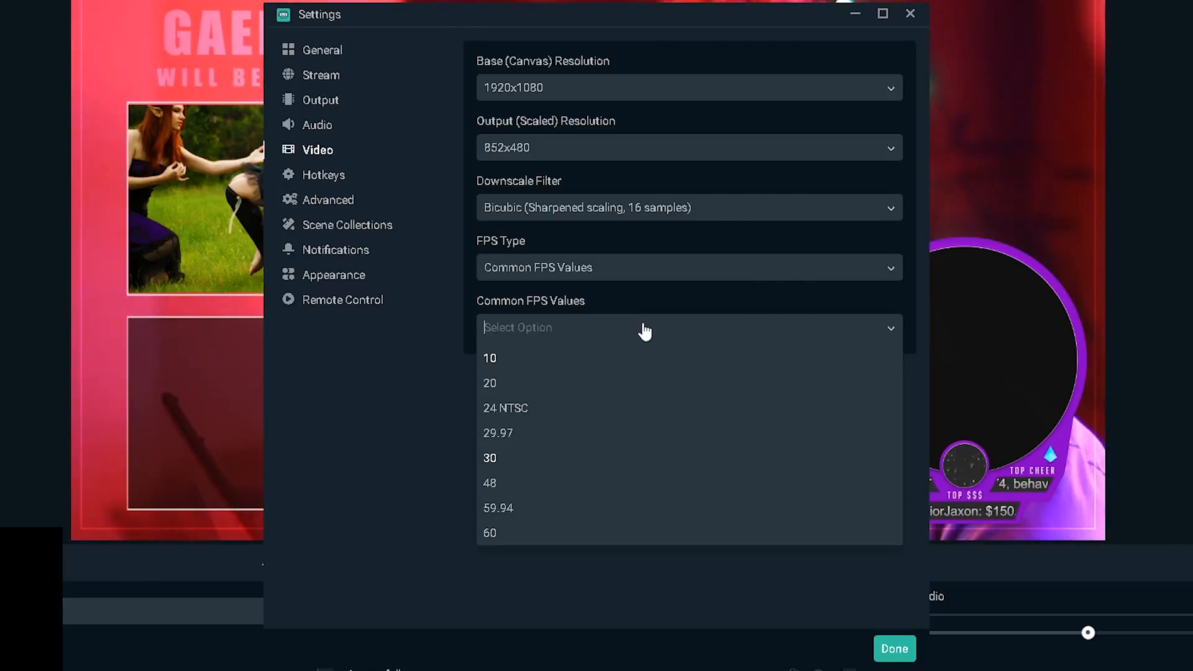
{"action": "mouse_move", "coordinate": [561, 505]}
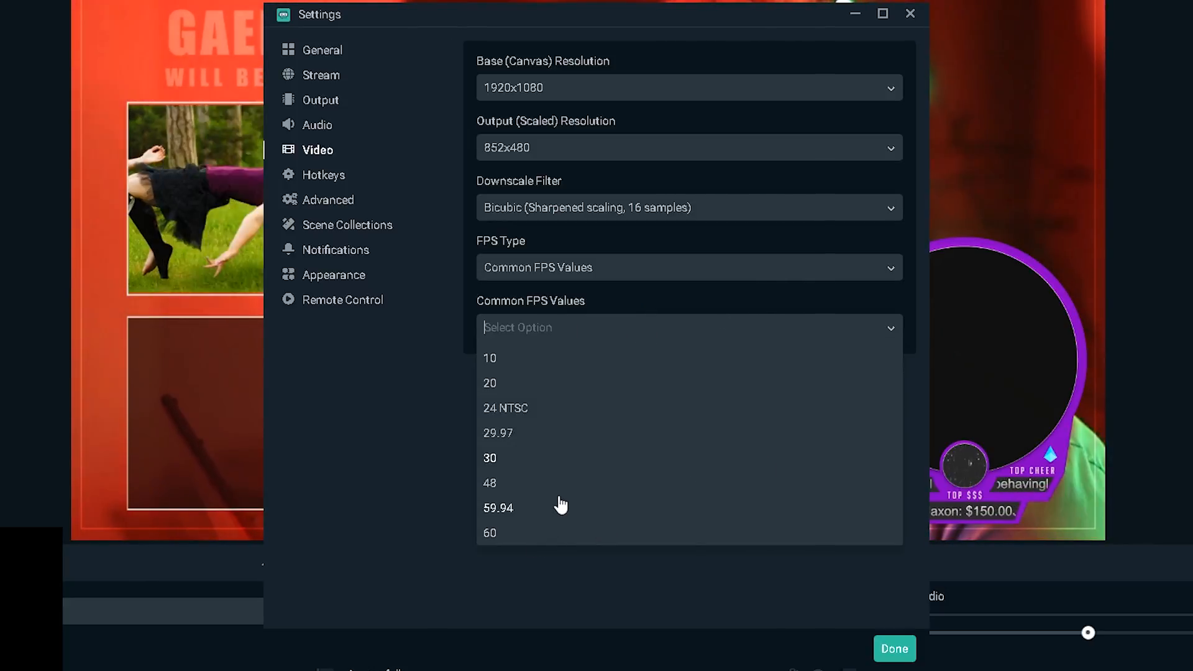
{"action": "mouse_move", "coordinate": [521, 441]}
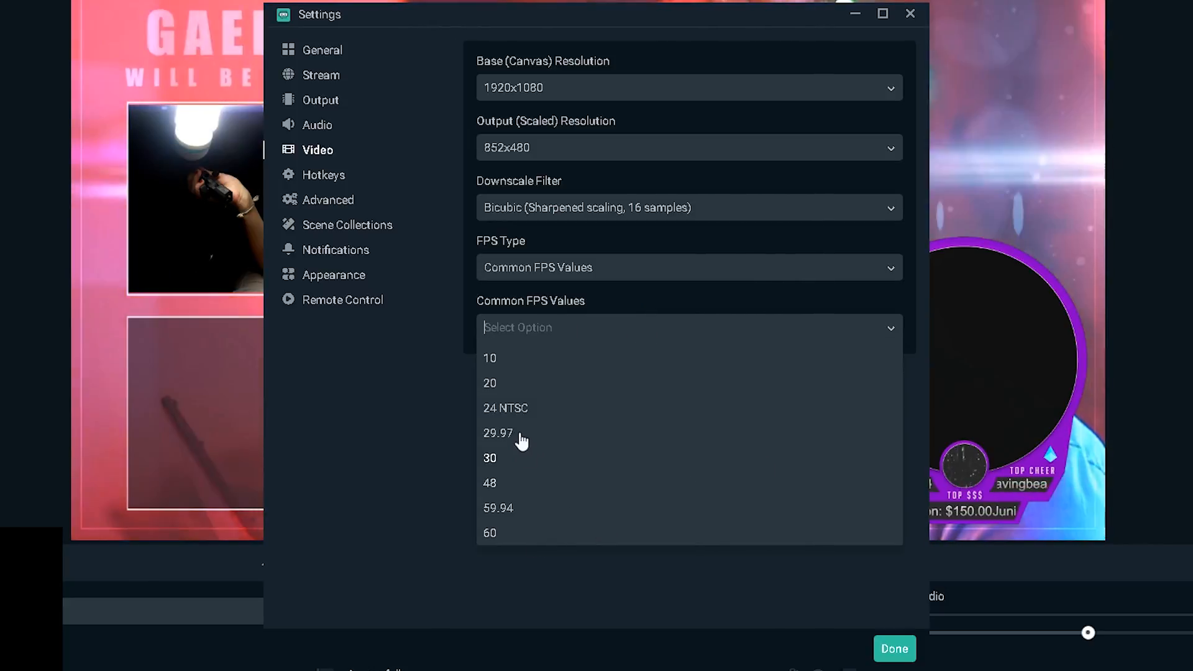
{"action": "mouse_move", "coordinate": [545, 411]}
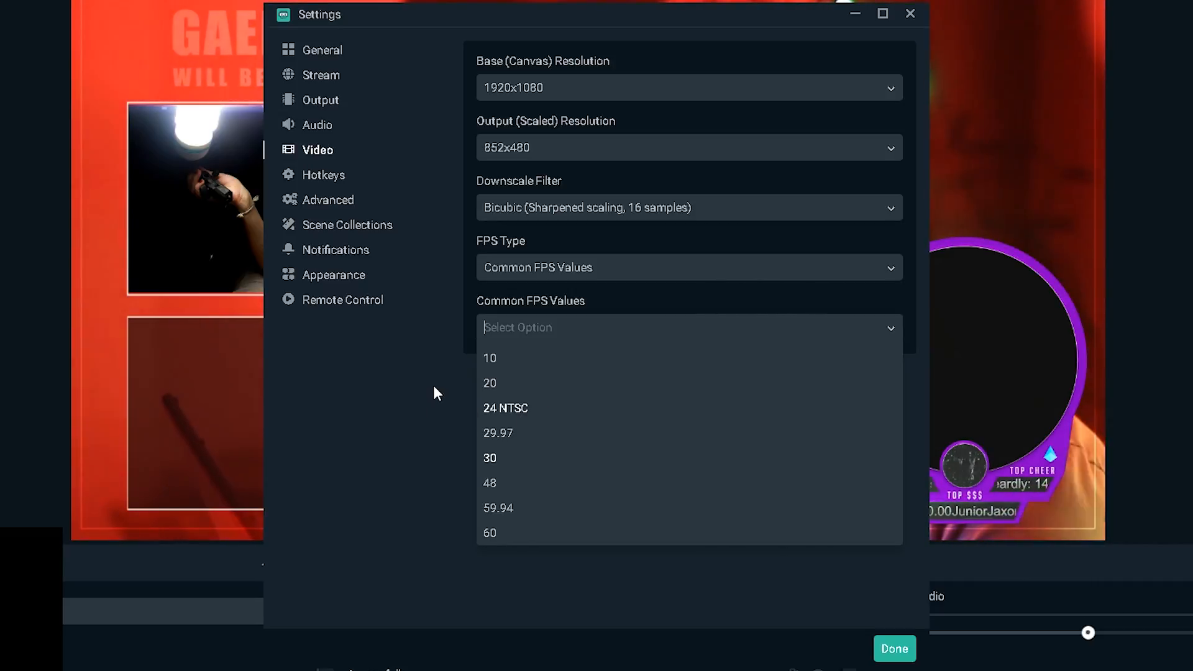
{"action": "left_click", "coordinate": [490, 457]}
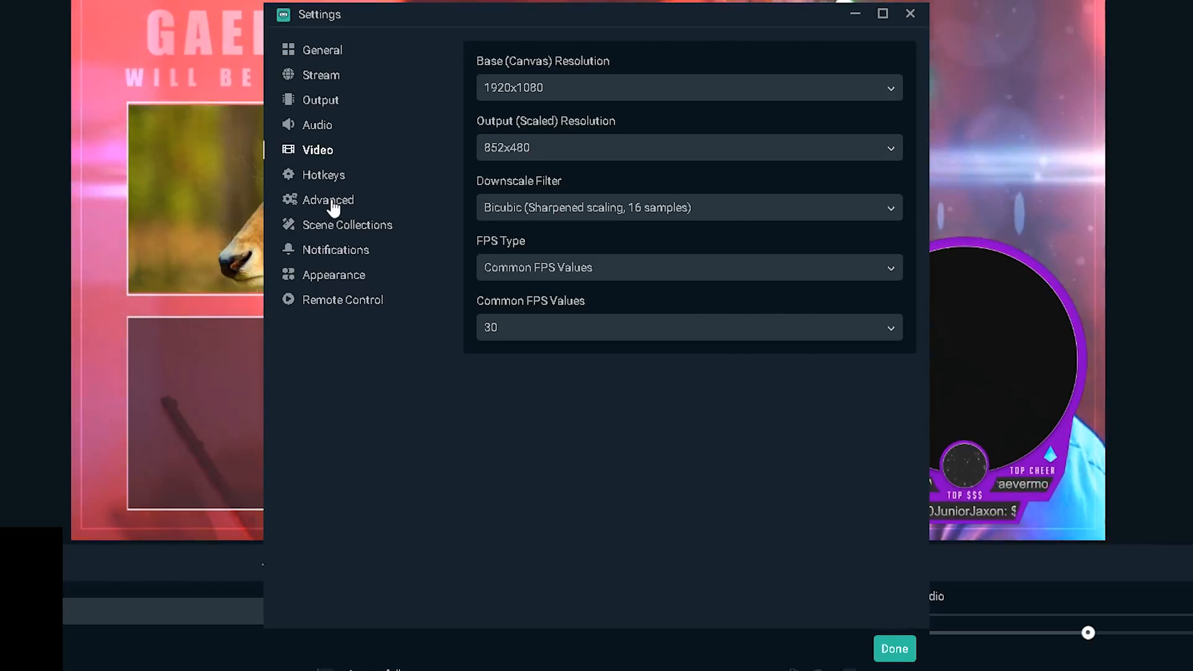
Set Above Normal priority, NV12 format, 709 YUV color space and Full color range.
{"action": "left_click", "coordinate": [328, 200]}
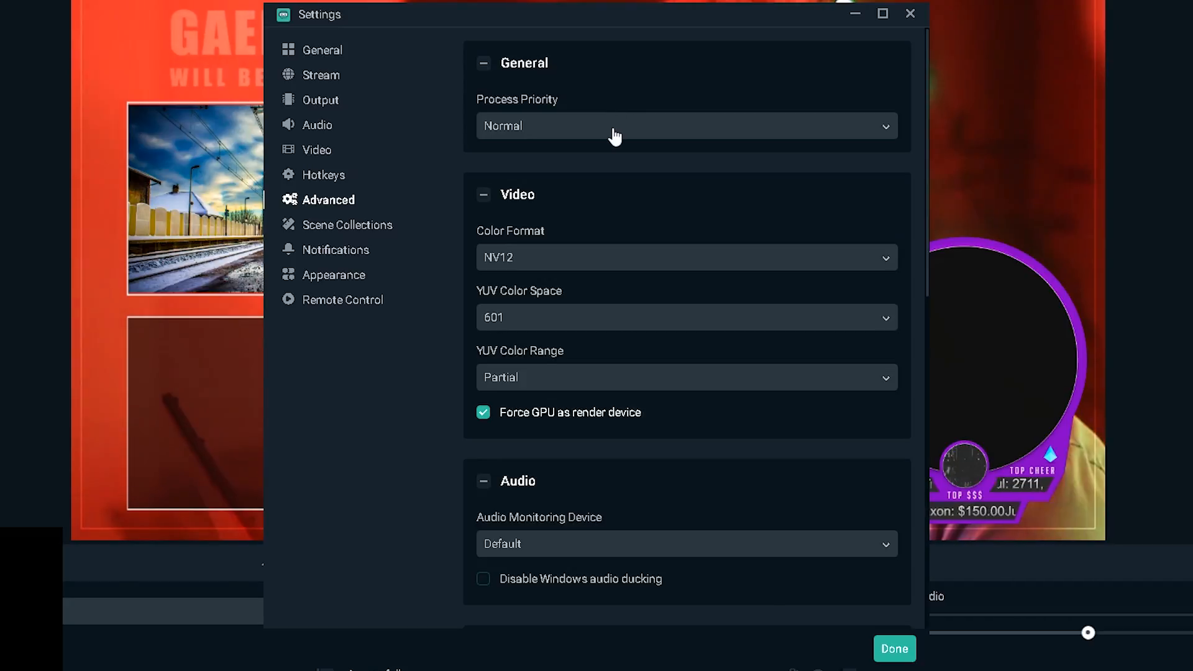
{"action": "left_click", "coordinate": [685, 126]}
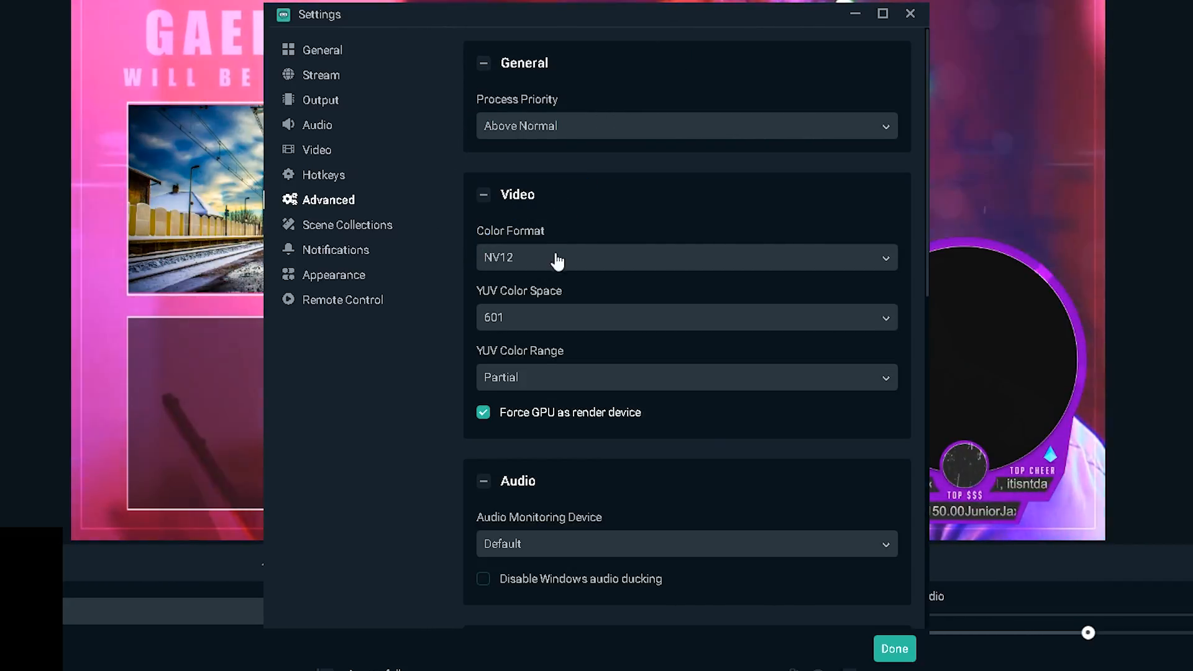
{"action": "left_click", "coordinate": [685, 257]}
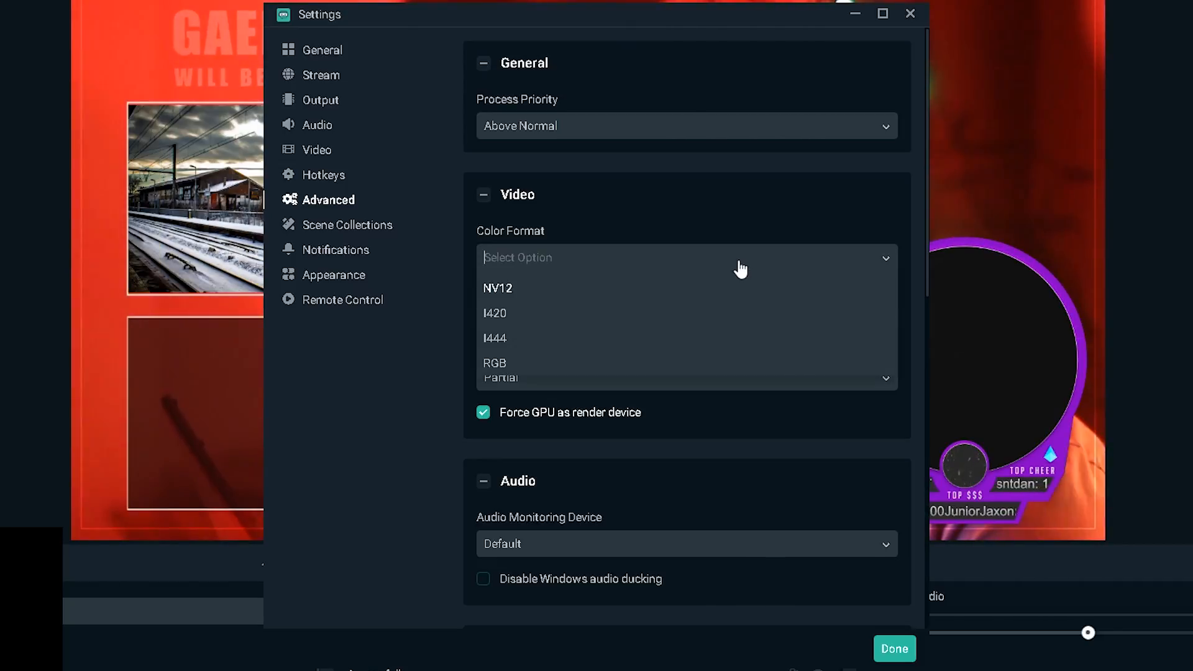
{"action": "left_click", "coordinate": [498, 288]}
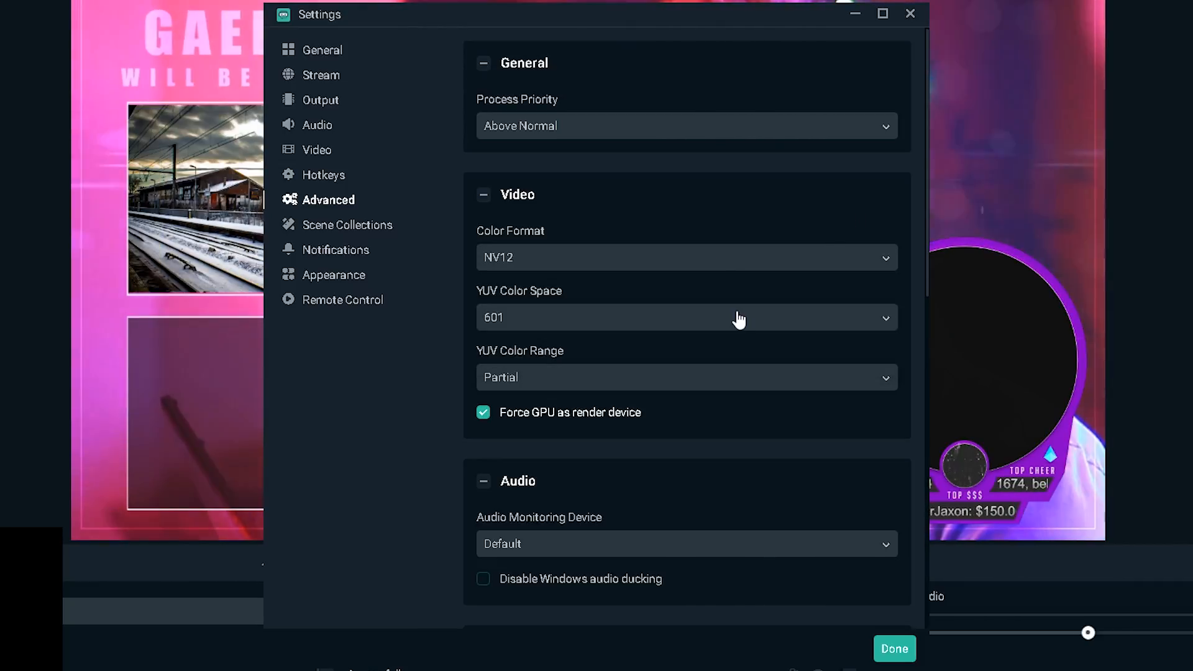
{"action": "left_click", "coordinate": [685, 318]}
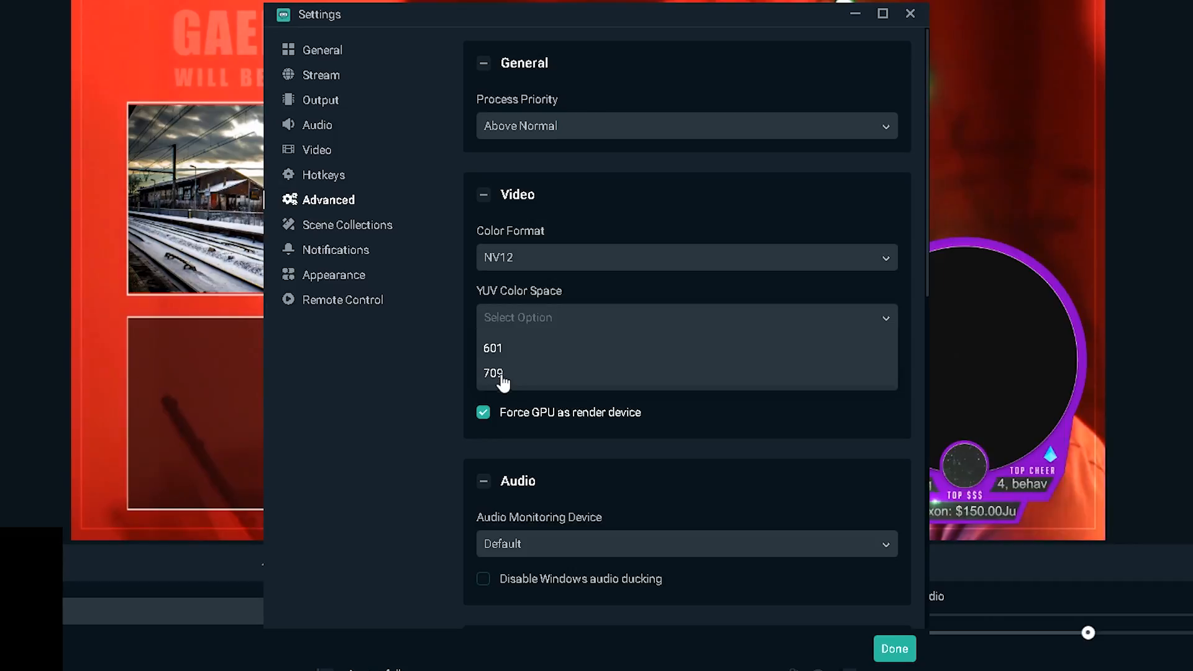
{"action": "left_click", "coordinate": [492, 373]}
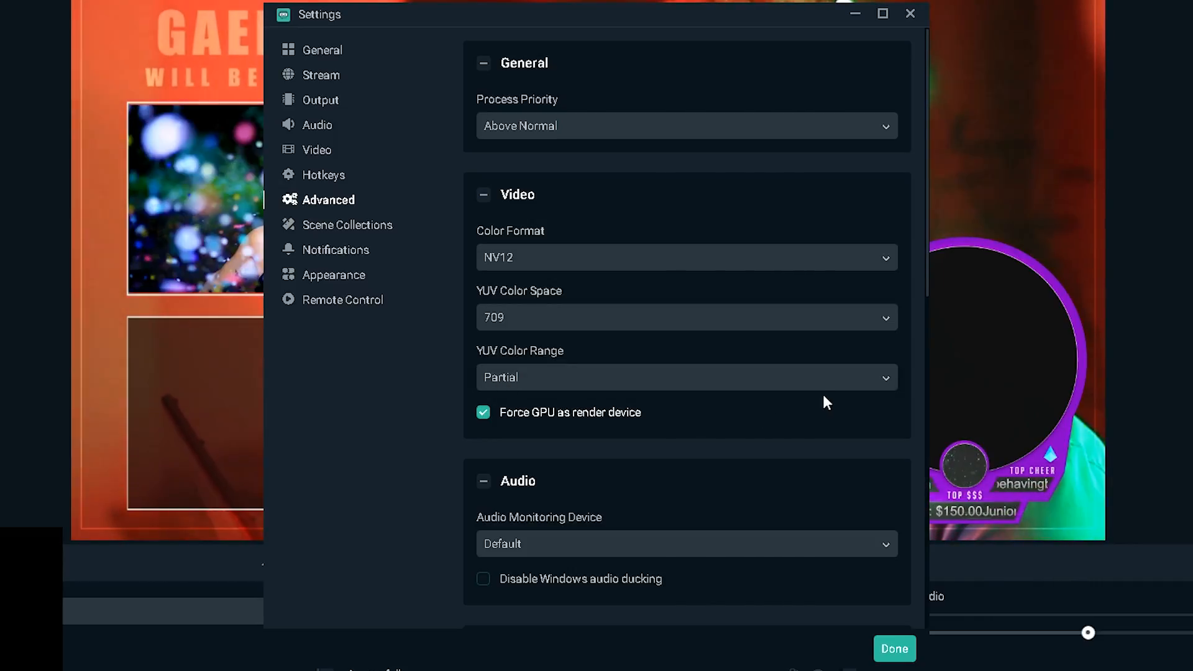
{"action": "left_click", "coordinate": [685, 377]}
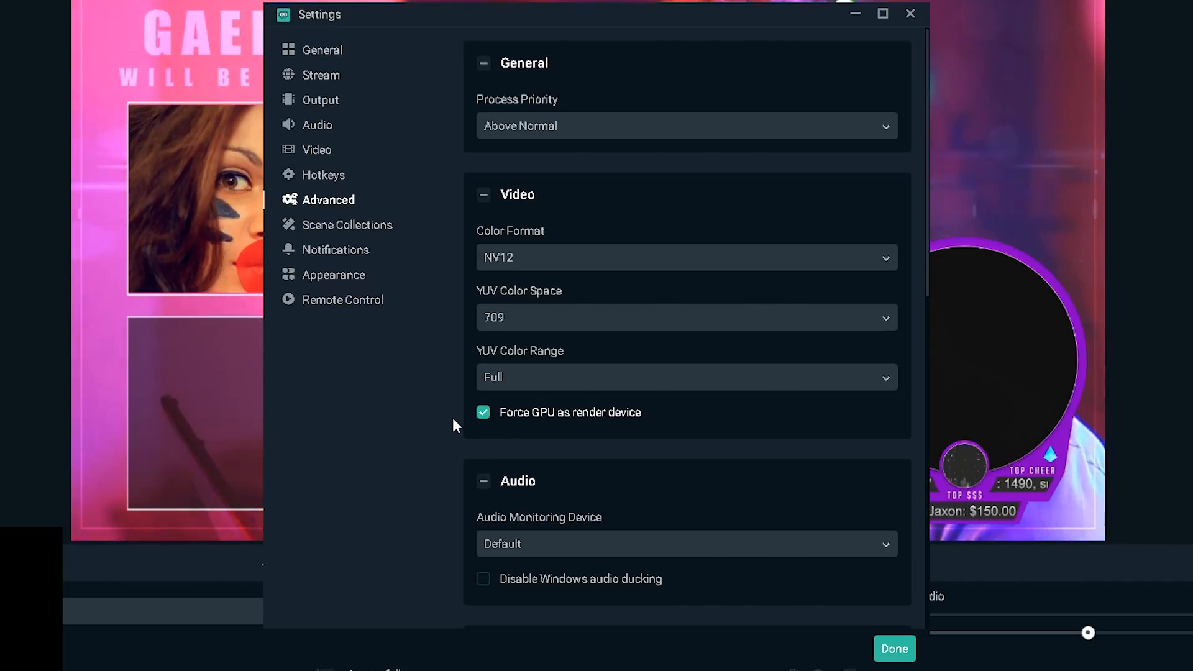
{"action": "mouse_move", "coordinate": [449, 434]}
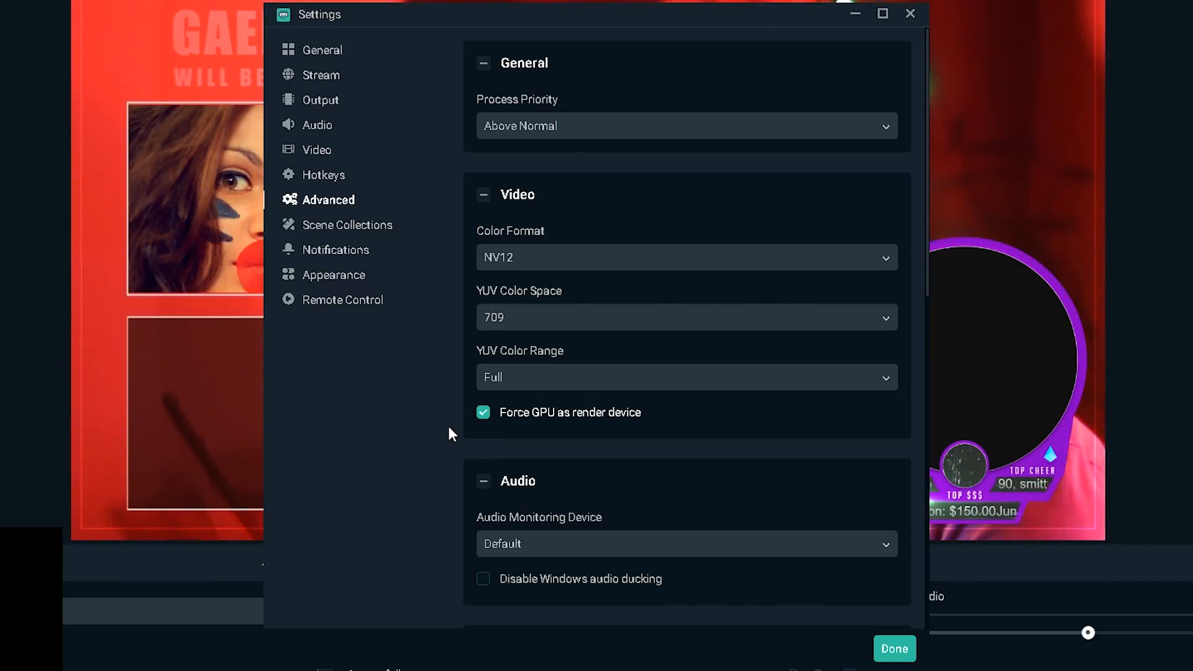
Enable a 5-second stream delay with the preserved cutoff point turned off.
{"action": "scroll", "scroll_direction": "down", "scroll_amount": 3}
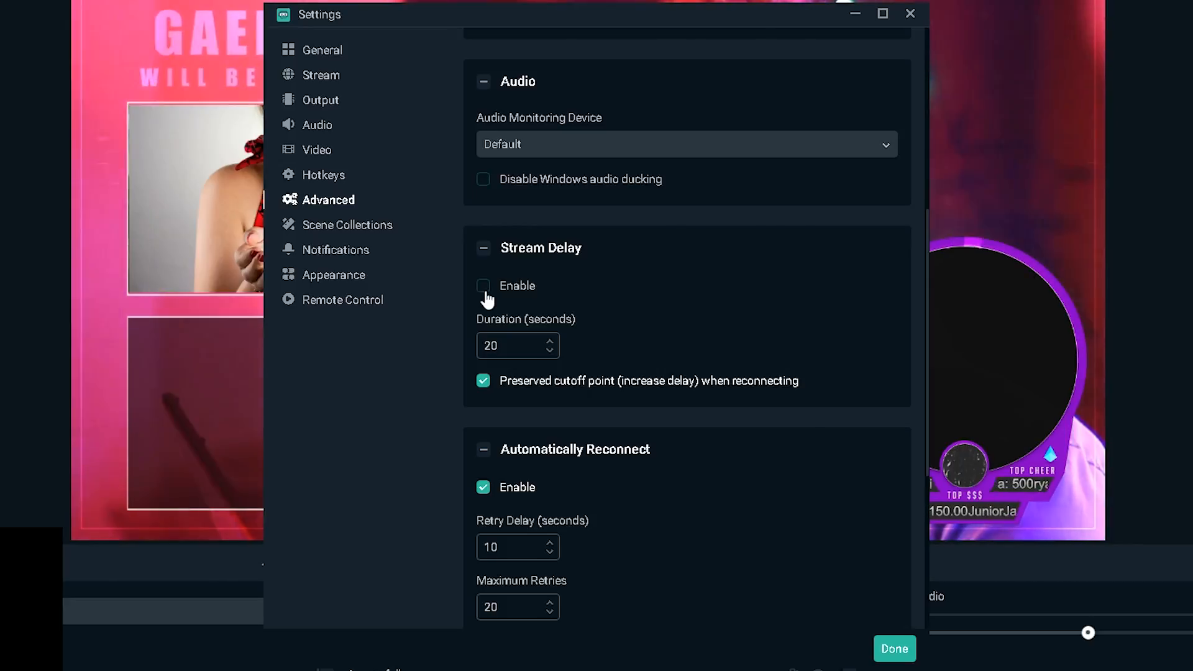
{"action": "left_click", "coordinate": [484, 286]}
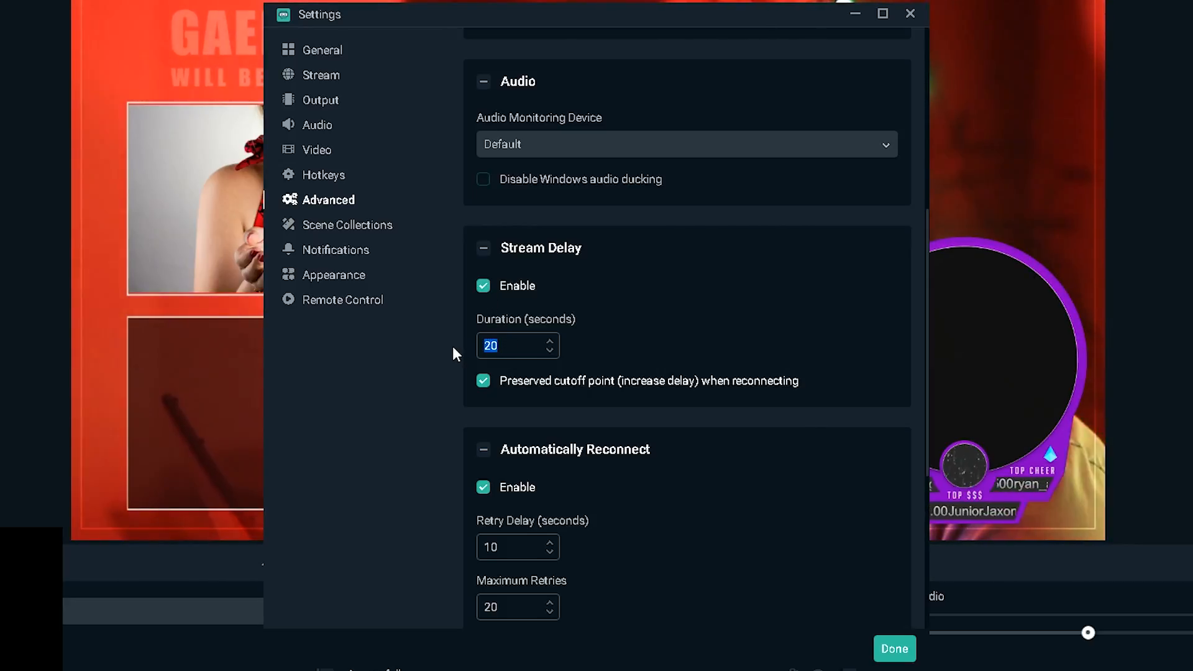
{"action": "type", "text": "5"}
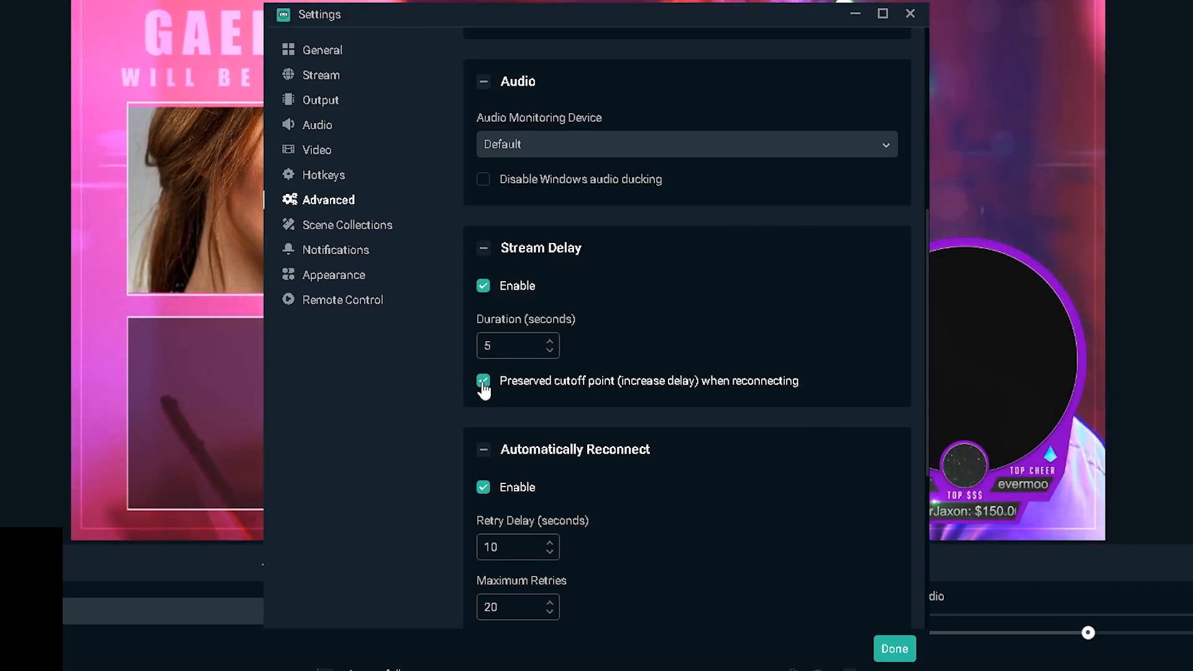
{"action": "left_click", "coordinate": [483, 381]}
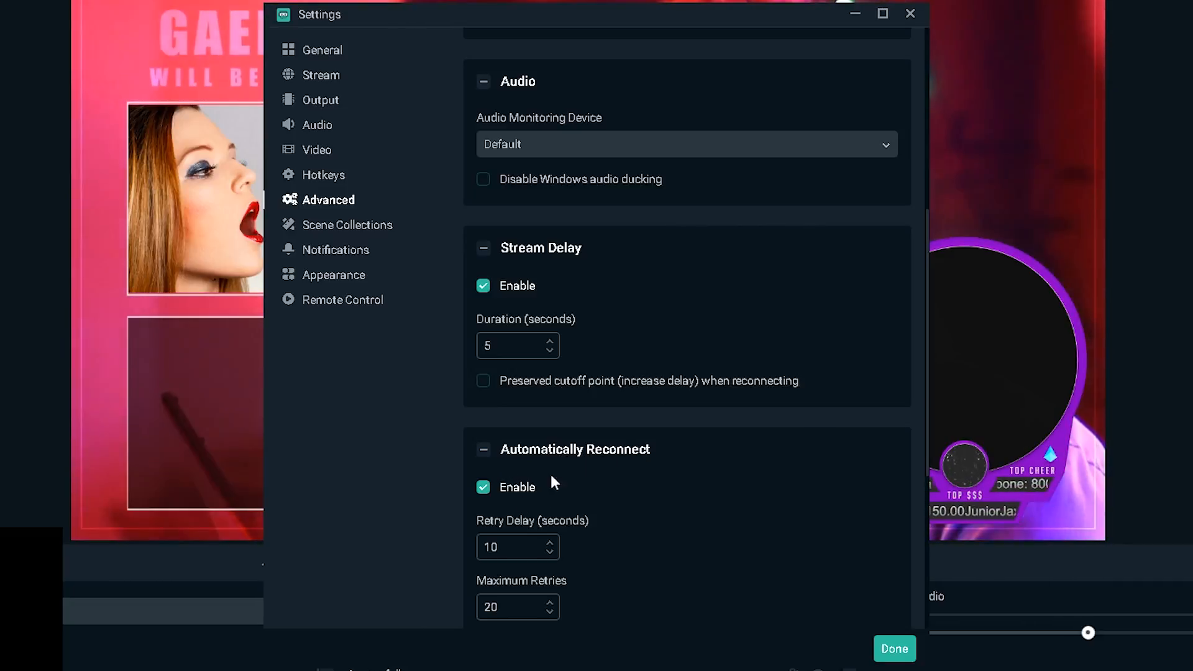
{"action": "mouse_move", "coordinate": [462, 474]}
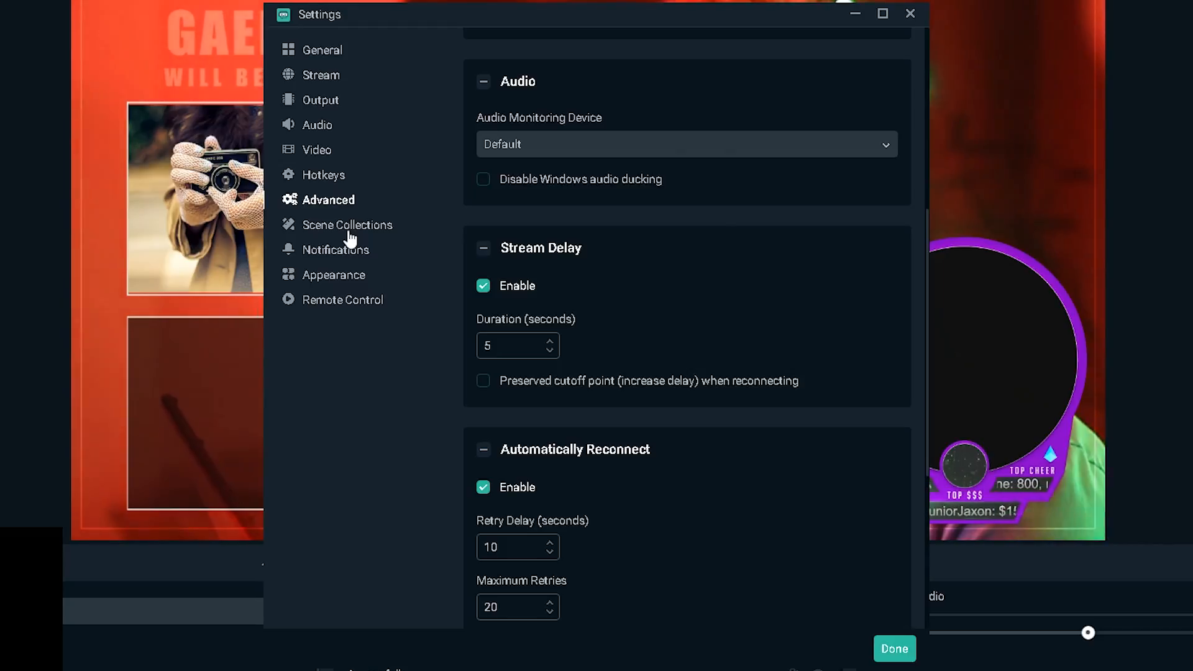
Open the Scene Collections settings page.
{"action": "left_click", "coordinate": [346, 225]}
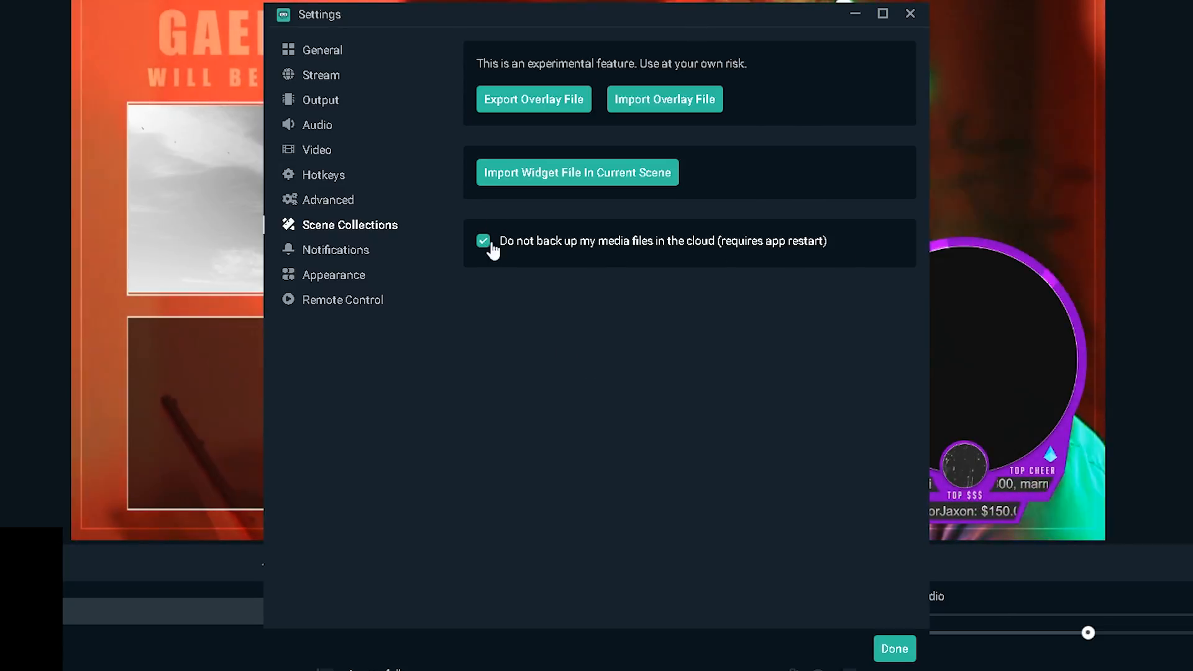
{"action": "mouse_move", "coordinate": [679, 489]}
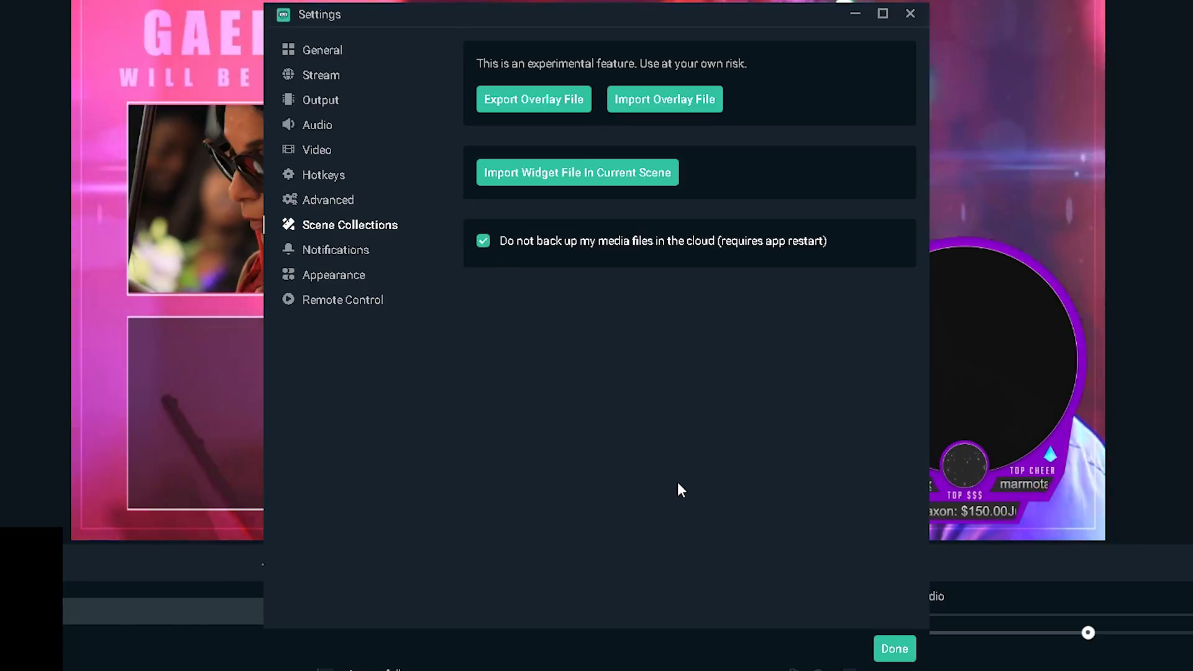